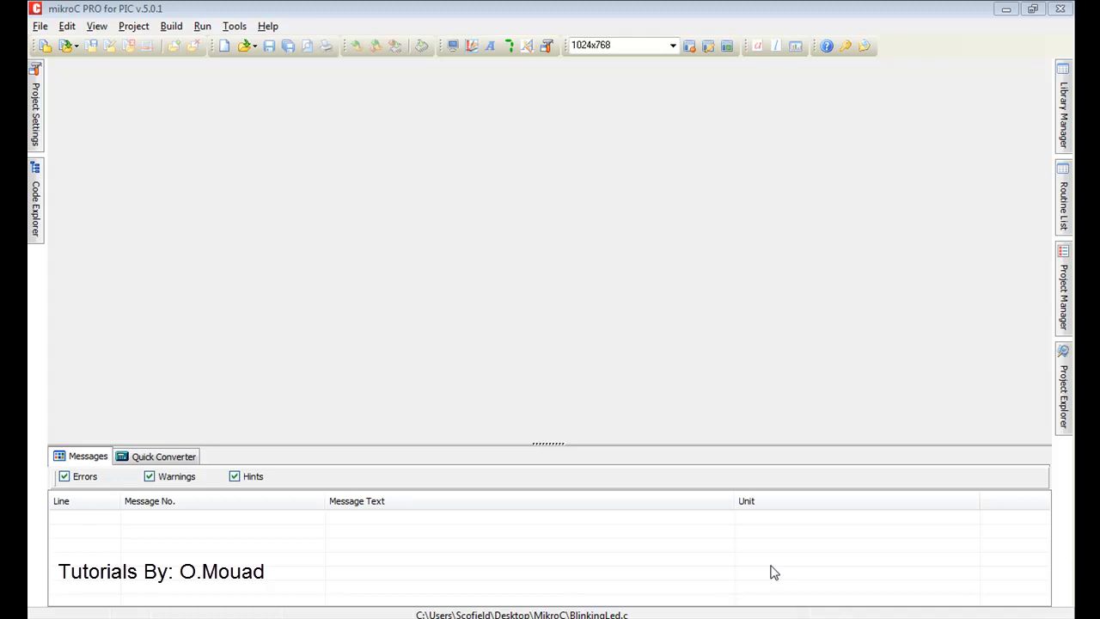
{"action": "mouse_move", "coordinate": [262, 254]}
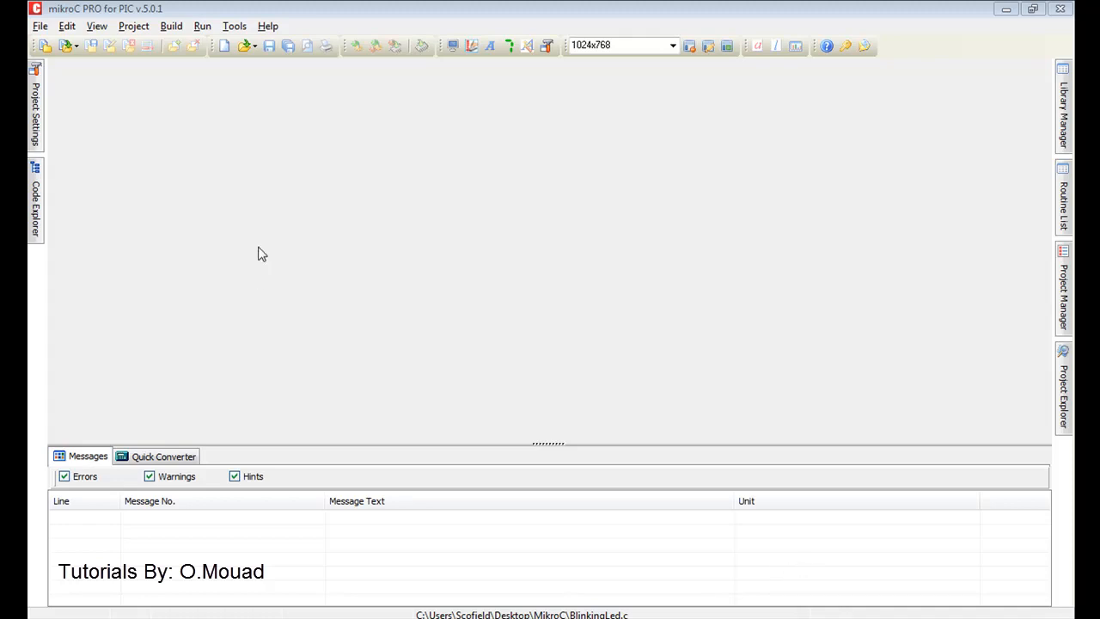
{"action": "mouse_move", "coordinate": [137, 126]}
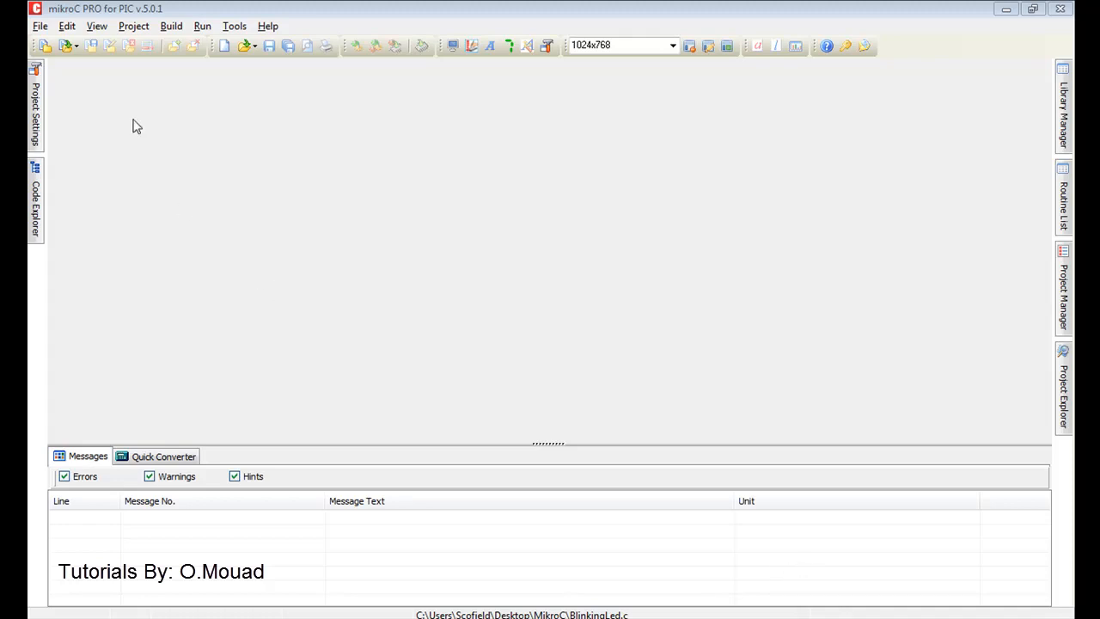
{"action": "mouse_move", "coordinate": [108, 16]}
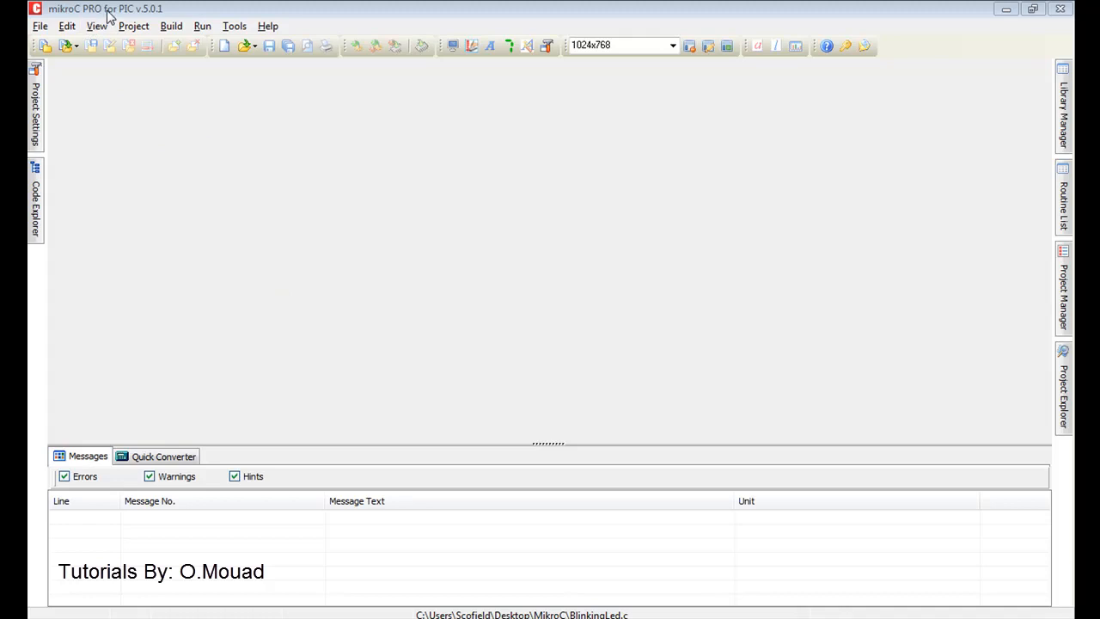
{"action": "mouse_move", "coordinate": [222, 614]}
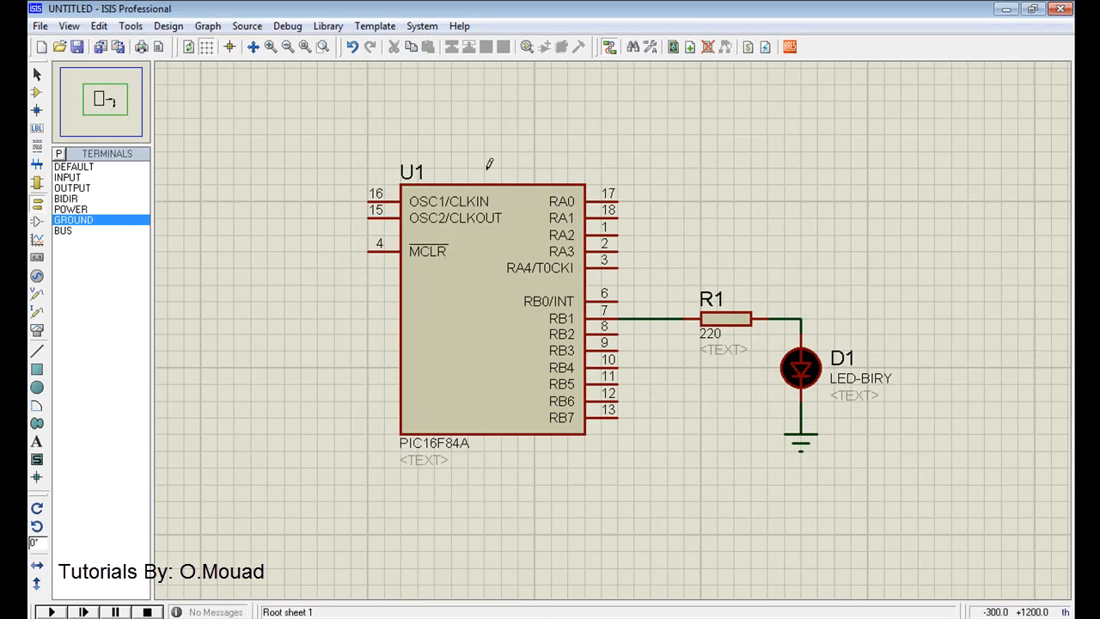
{"action": "mouse_move", "coordinate": [298, 585]}
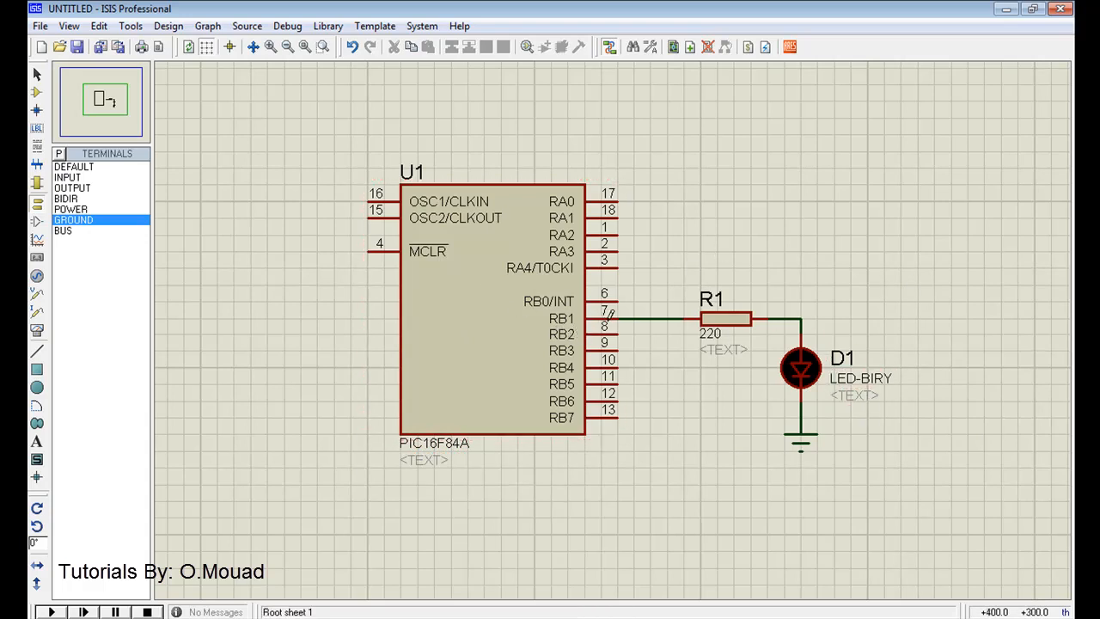
Step: Leave the Proteus ISIS LED schematic and bring the empty mikroC PRO for PIC window forward
{"action": "left_click", "coordinate": [490, 309]}
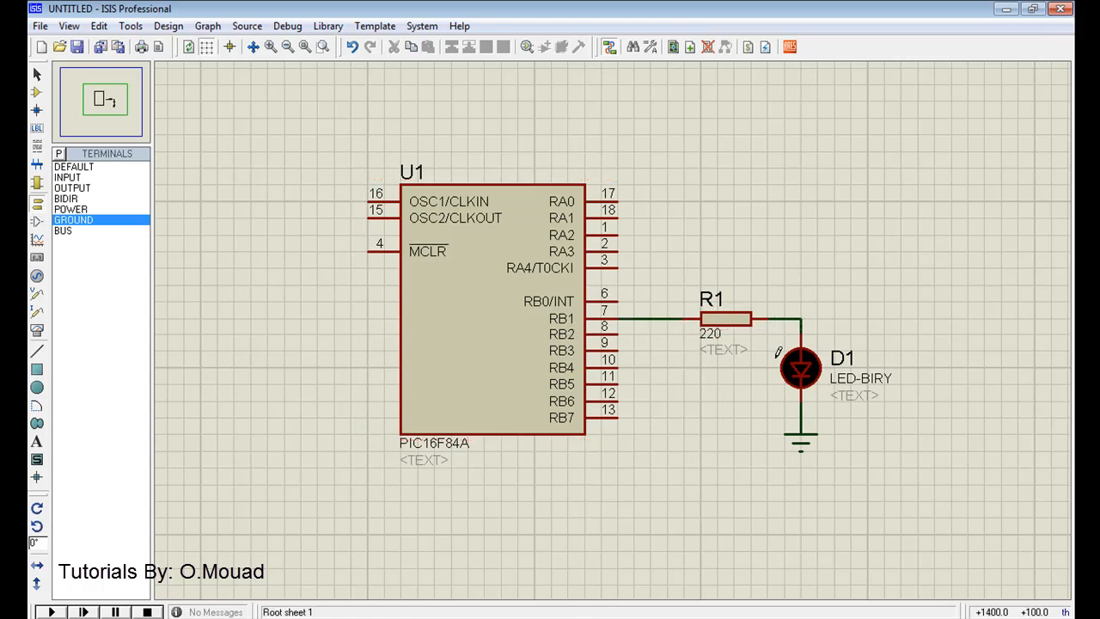
{"action": "left_click", "coordinate": [725, 319]}
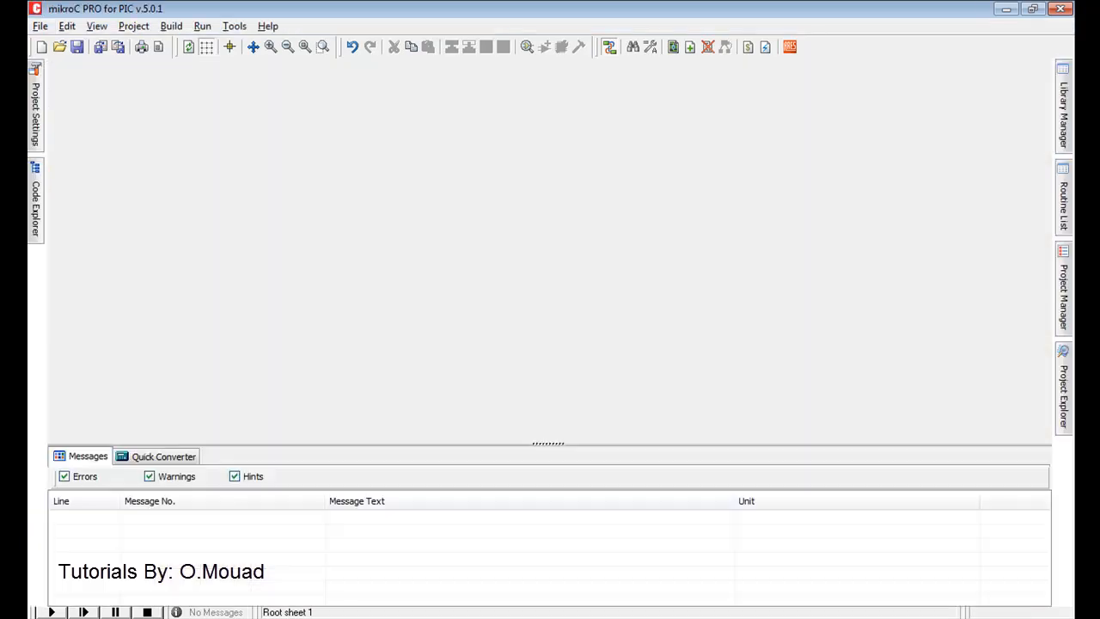
Step: Start project LEDBLinking1 for the P16F84A at 8 MHz, advancing to the wizard's final page
{"action": "left_click", "coordinate": [133, 26]}
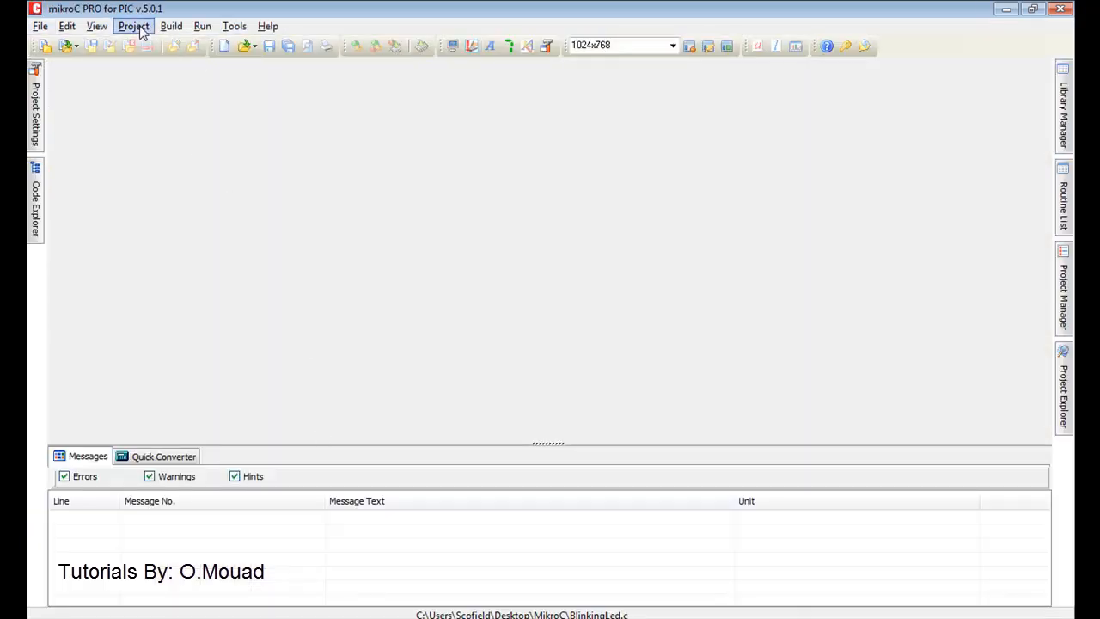
{"action": "left_click", "coordinate": [133, 26]}
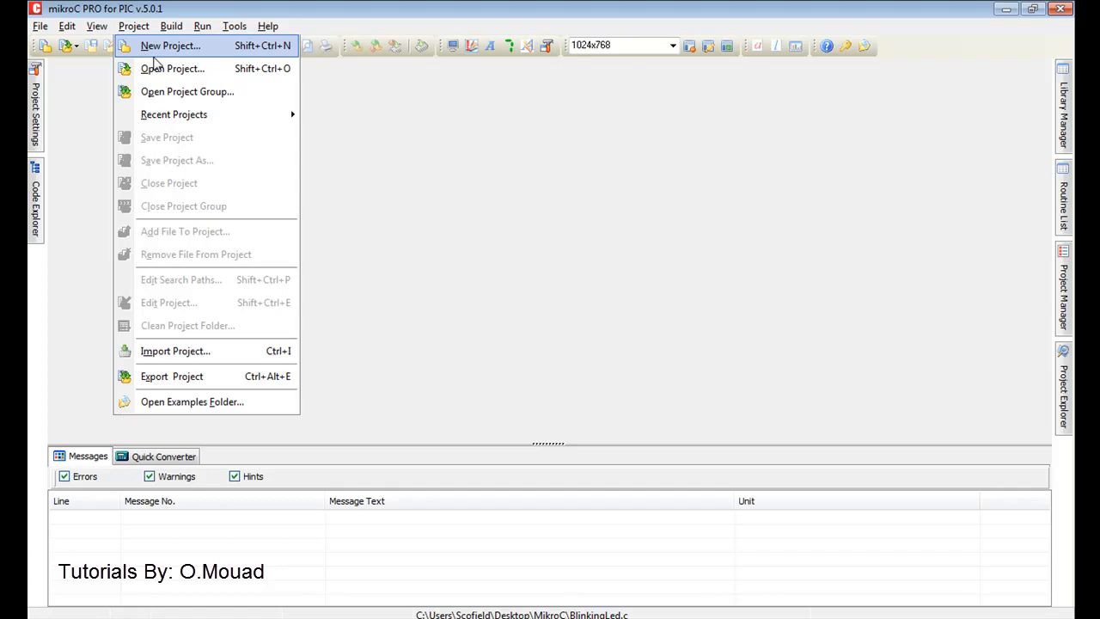
{"action": "left_click", "coordinate": [169, 46]}
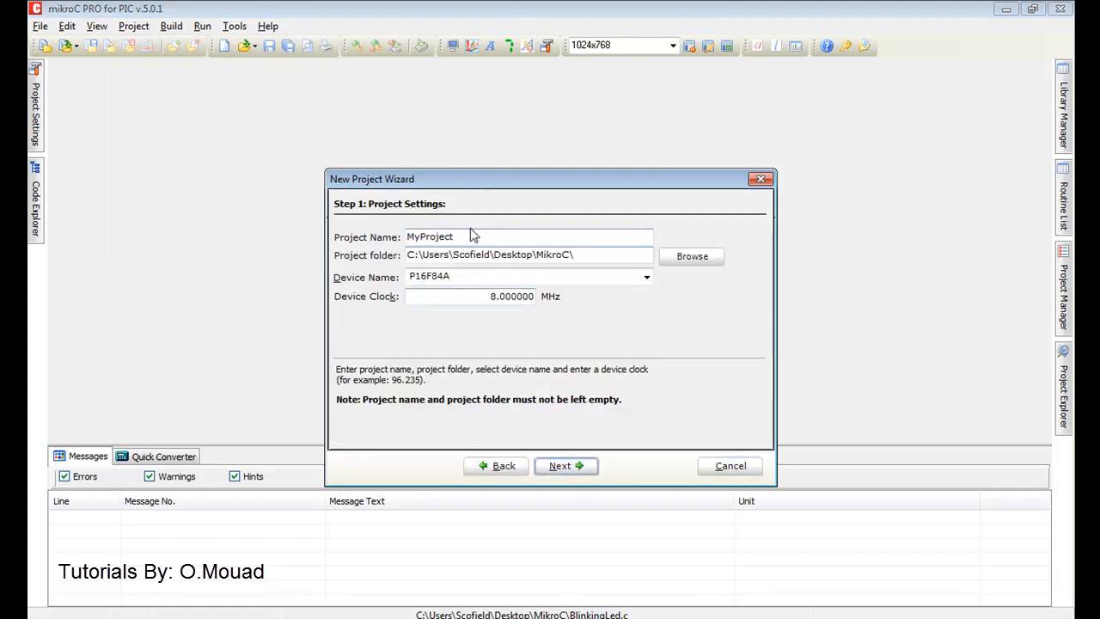
{"action": "double_click", "coordinate": [429, 237]}
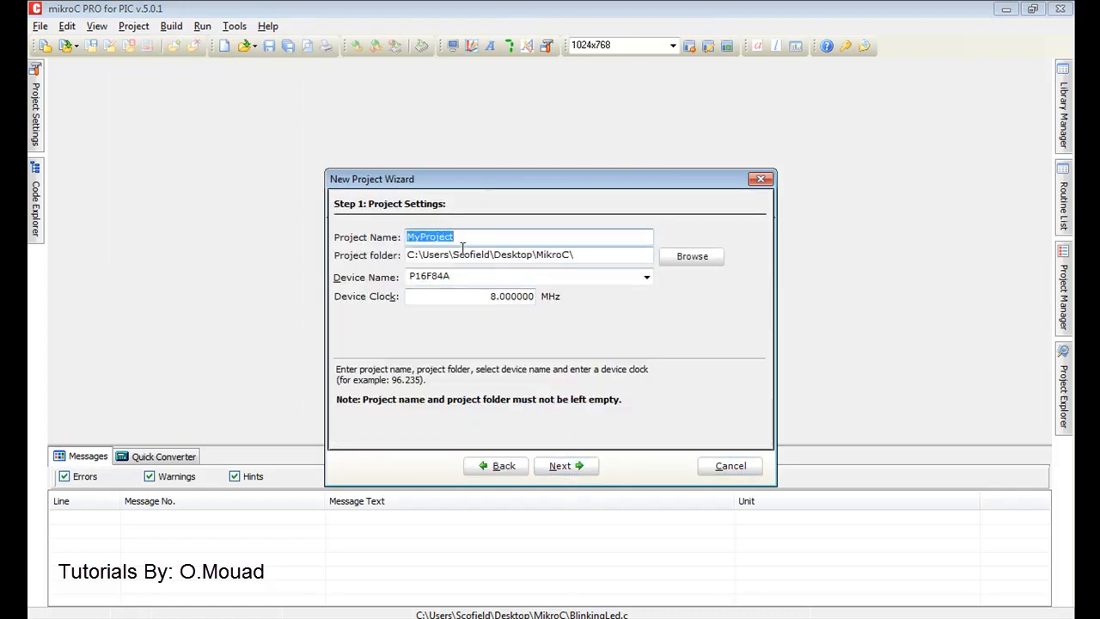
{"action": "type", "text": "LEDBLinking1"}
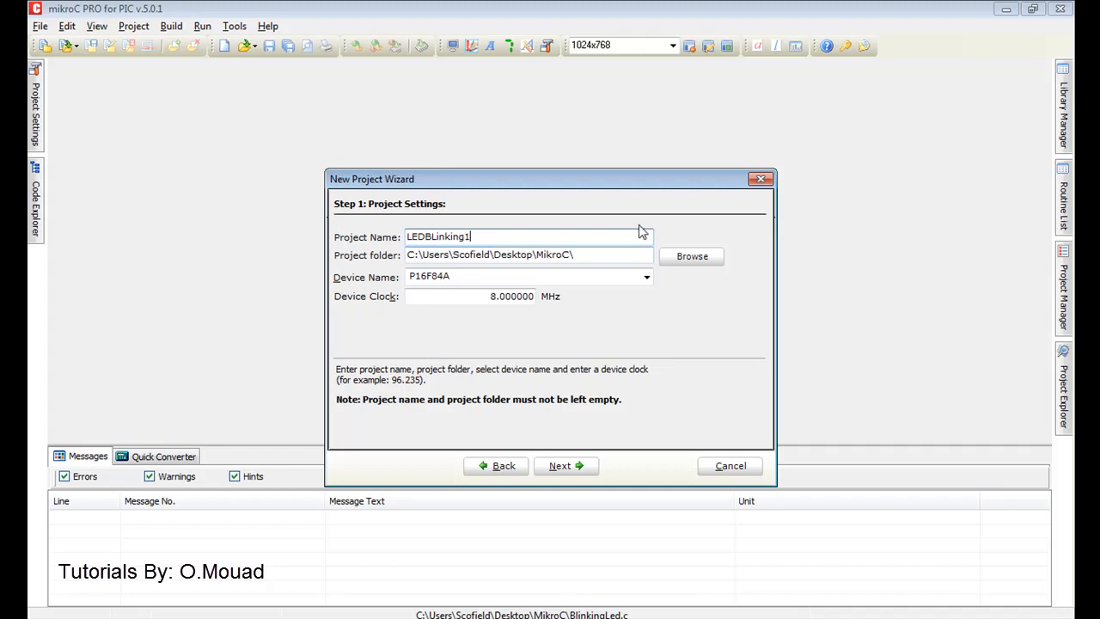
{"action": "left_click", "coordinate": [645, 277]}
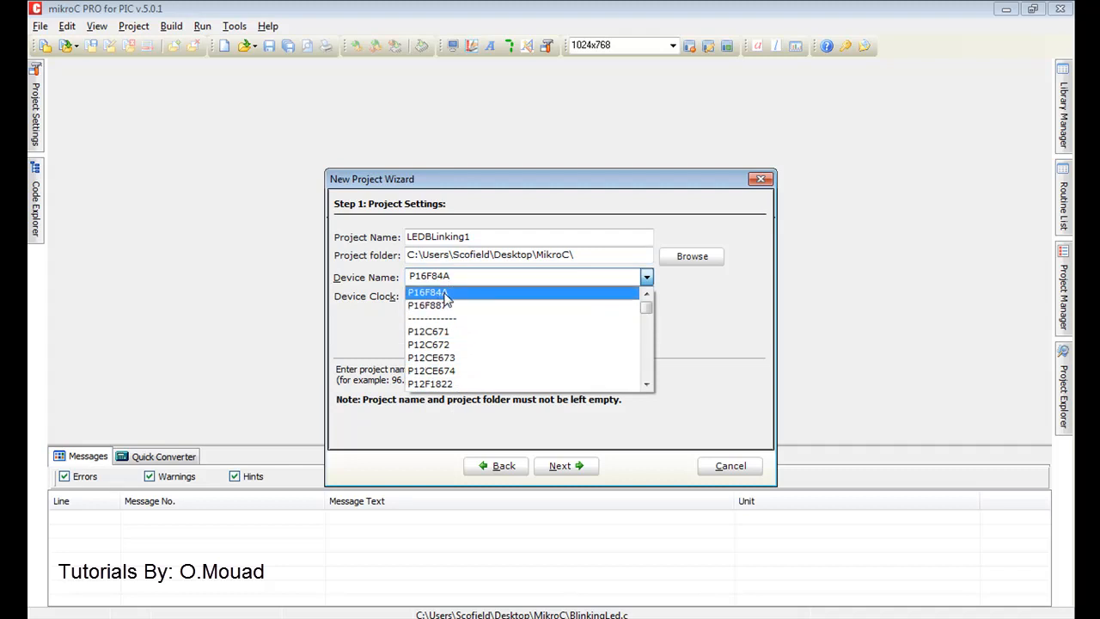
{"action": "left_click", "coordinate": [427, 292]}
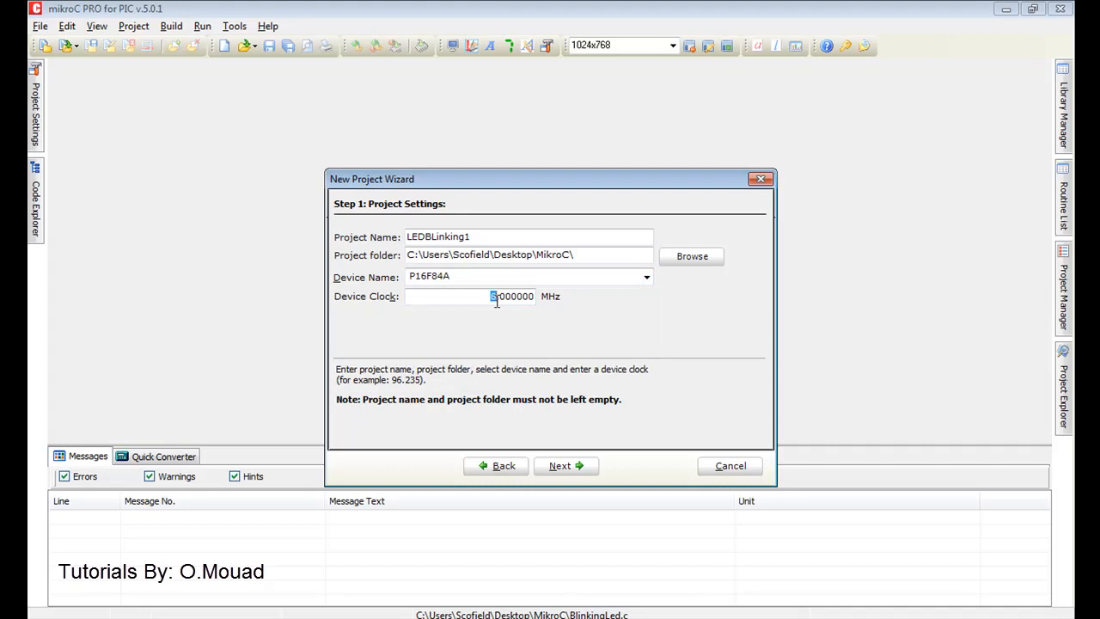
{"action": "left_click", "coordinate": [565, 466]}
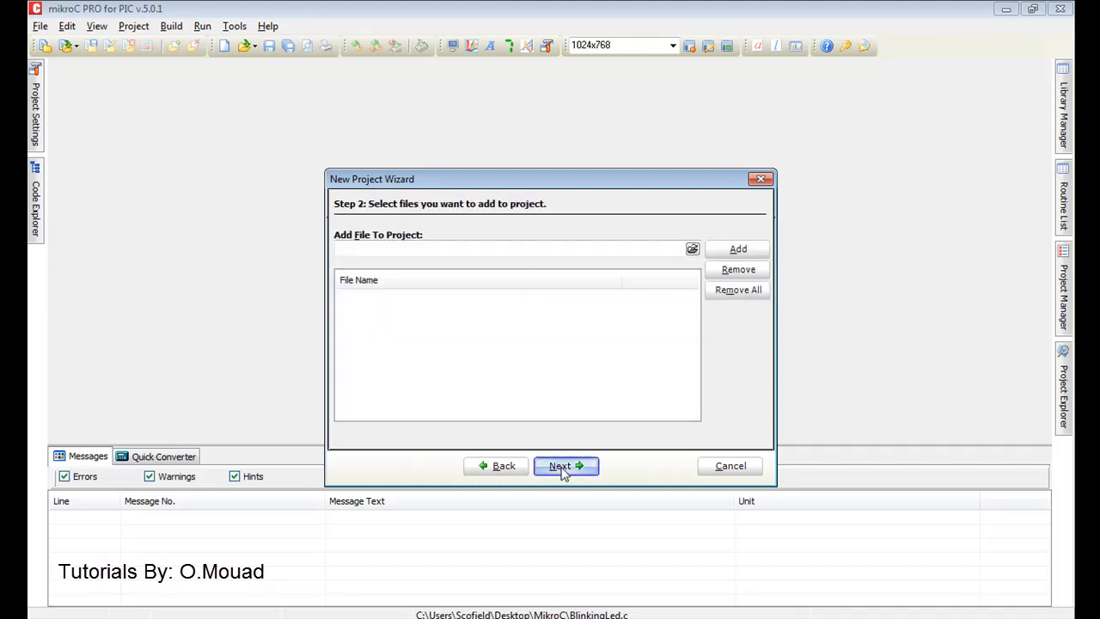
{"action": "left_click", "coordinate": [559, 466]}
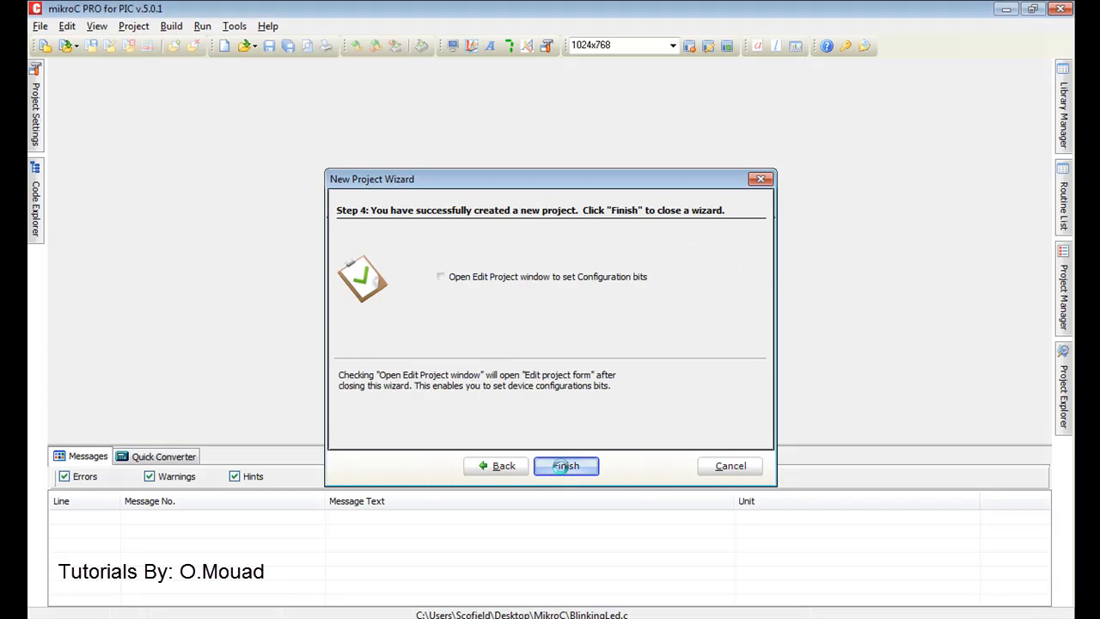
Step: Finish the New Project wizard and begin TRIS and PORT lines inside main
{"action": "left_click", "coordinate": [566, 465]}
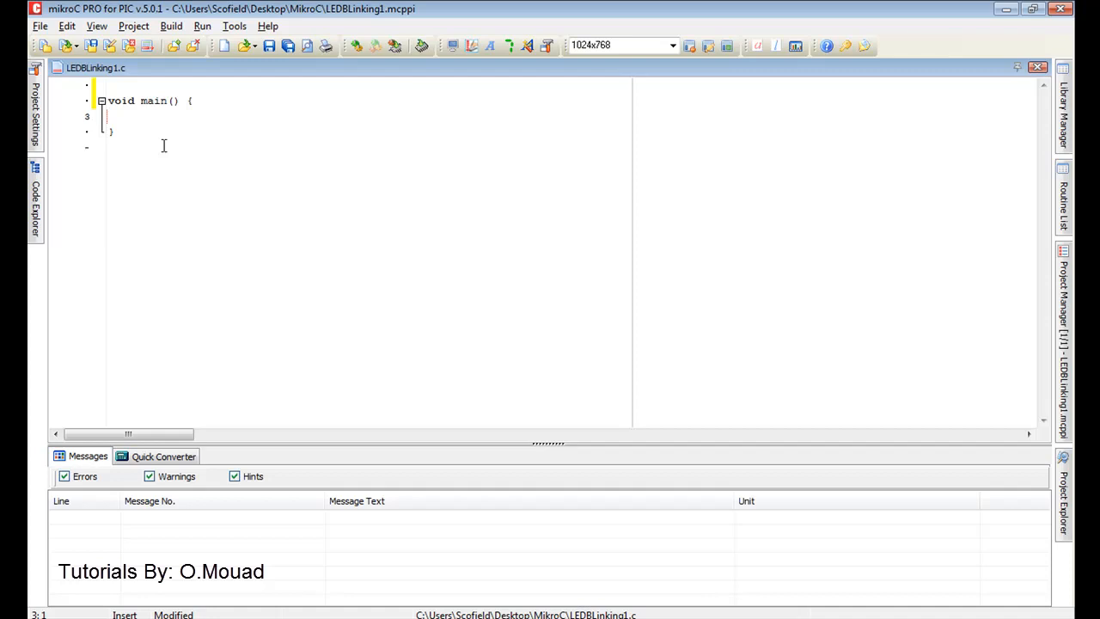
{"action": "type", "text": "TRIS"}
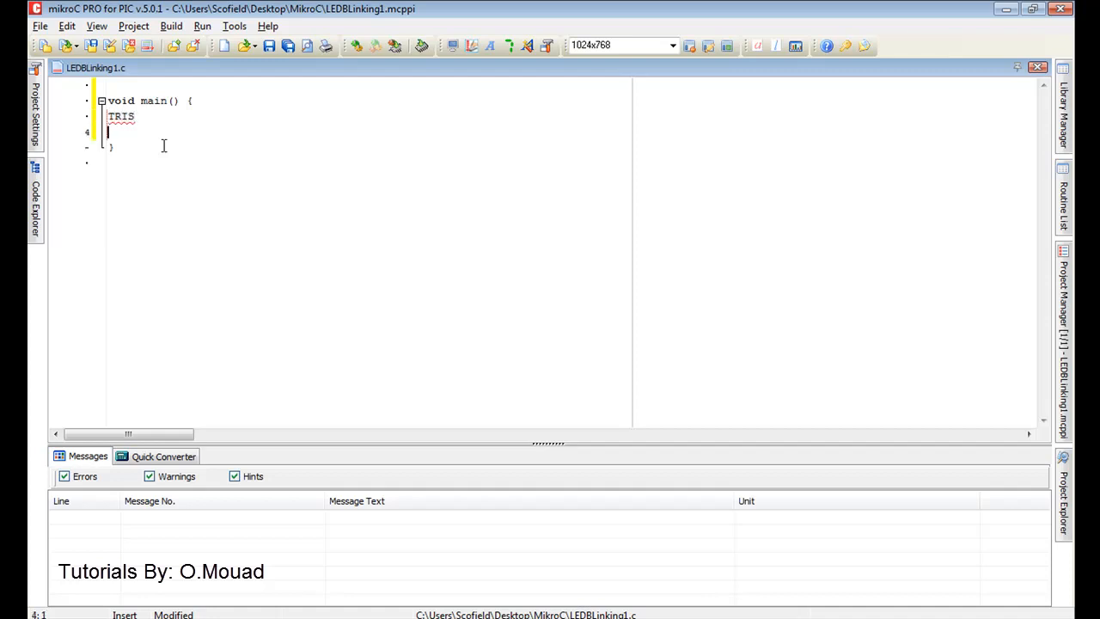
{"action": "type", "text": "PORT"}
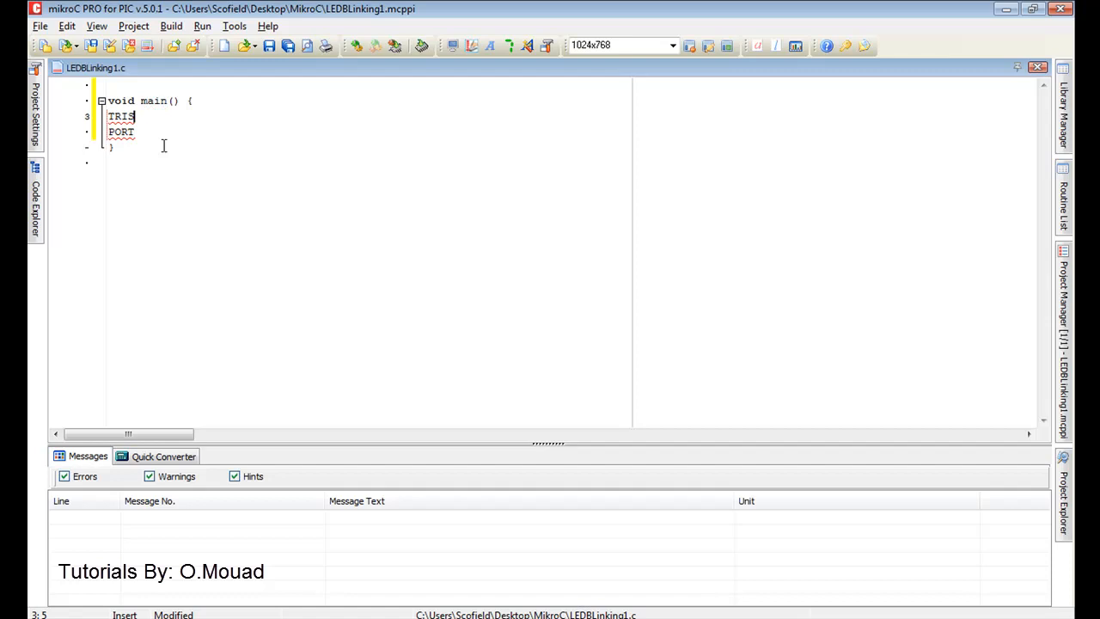
Step: Try B and A suffixes after TRIS, deleting both, then glance at ISIS and return
{"action": "type", "text": "B"}
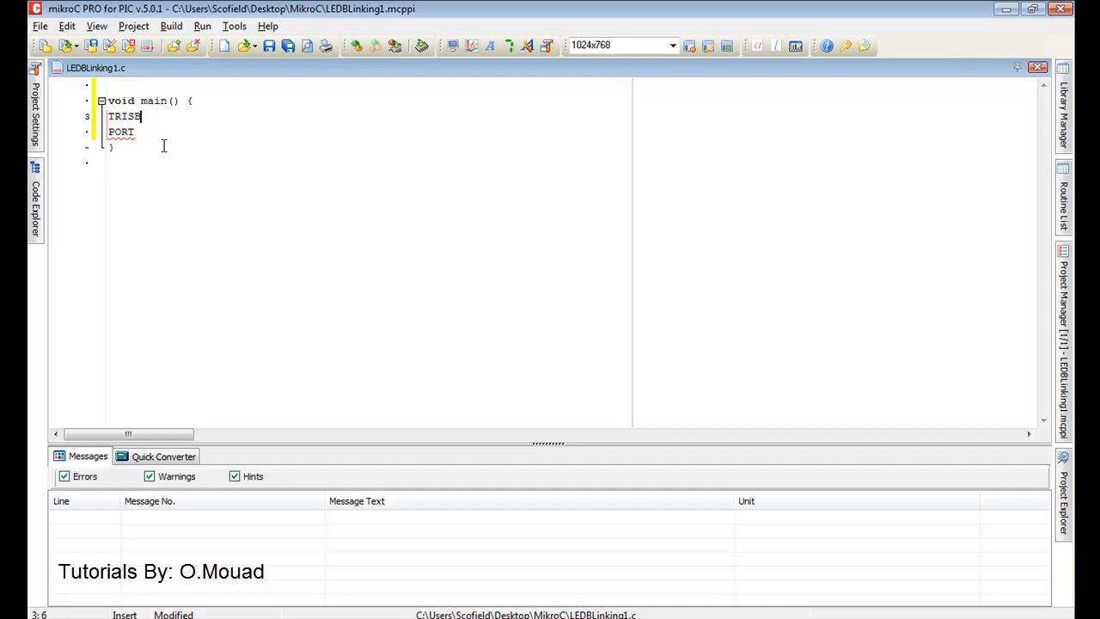
{"action": "key", "text": "Backspace"}
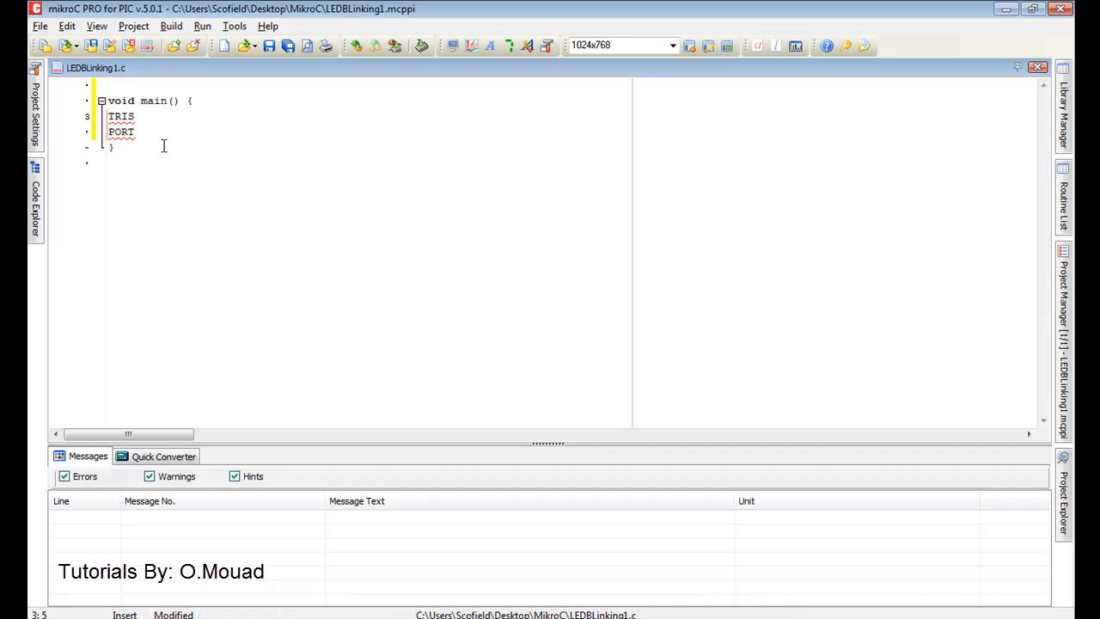
{"action": "type", "text": "A"}
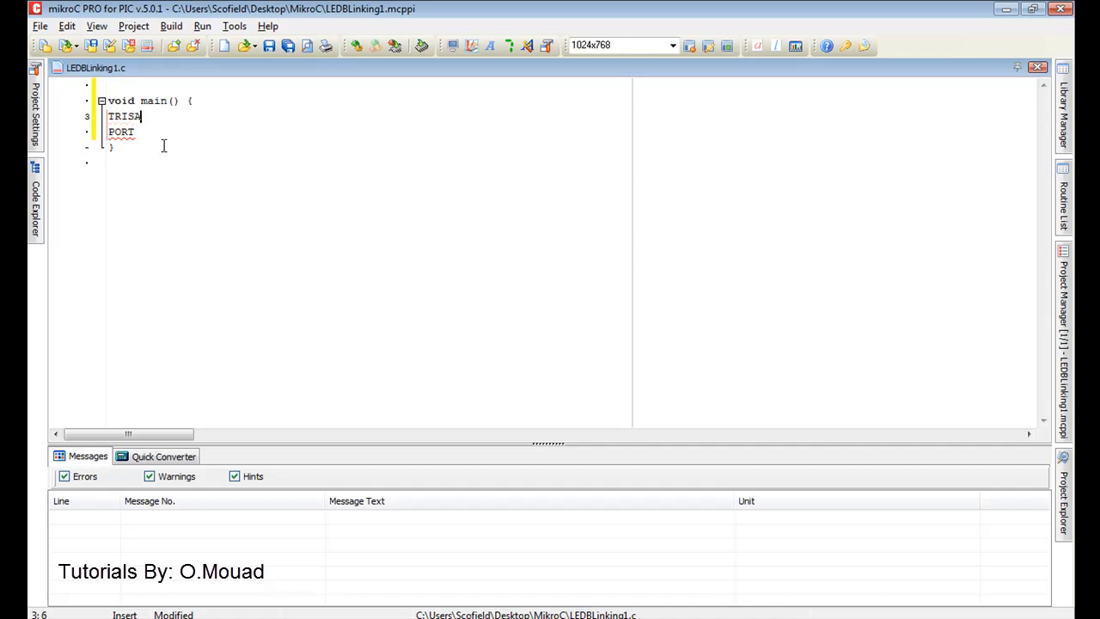
{"action": "key", "text": "Backspace"}
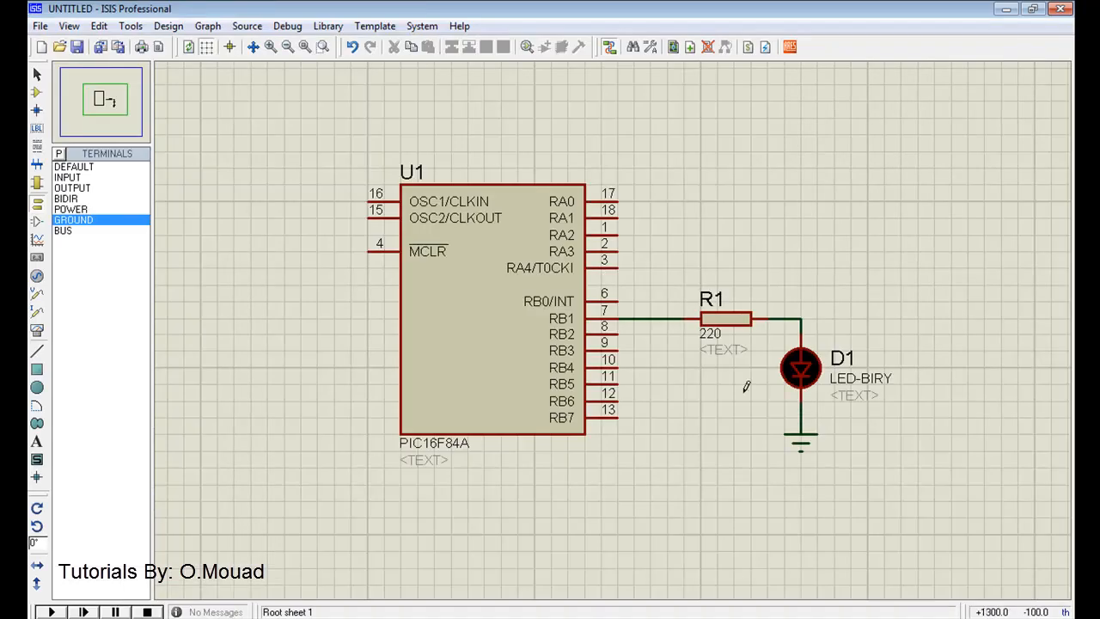
{"action": "left_click", "coordinate": [490, 310]}
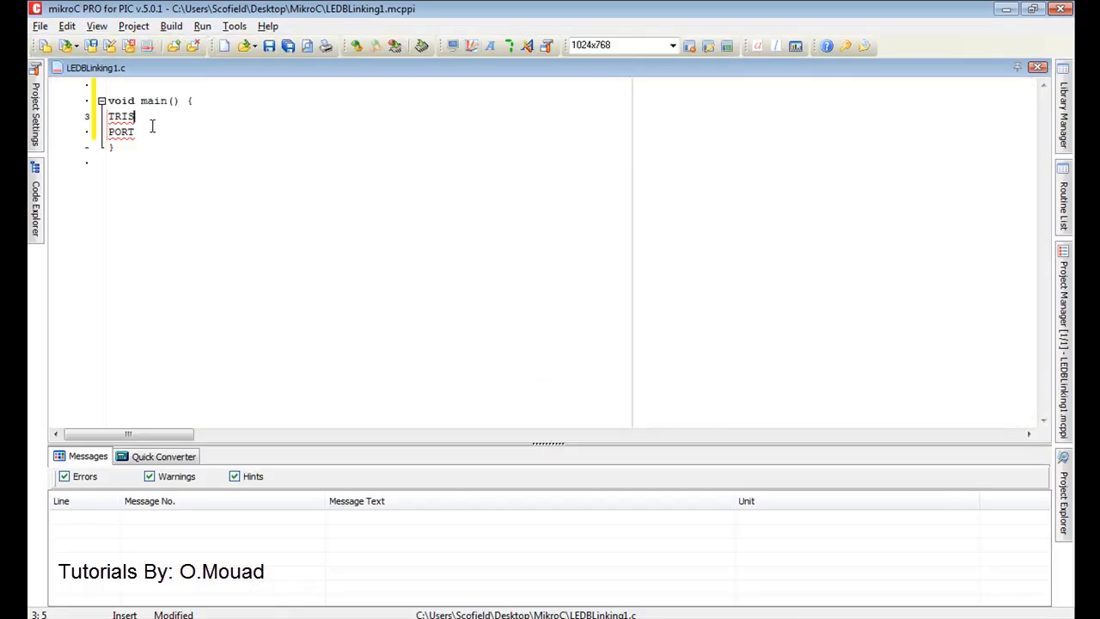
Step: Complete the statement TRISB=0b00000010; in main
{"action": "type", "text": "B="}
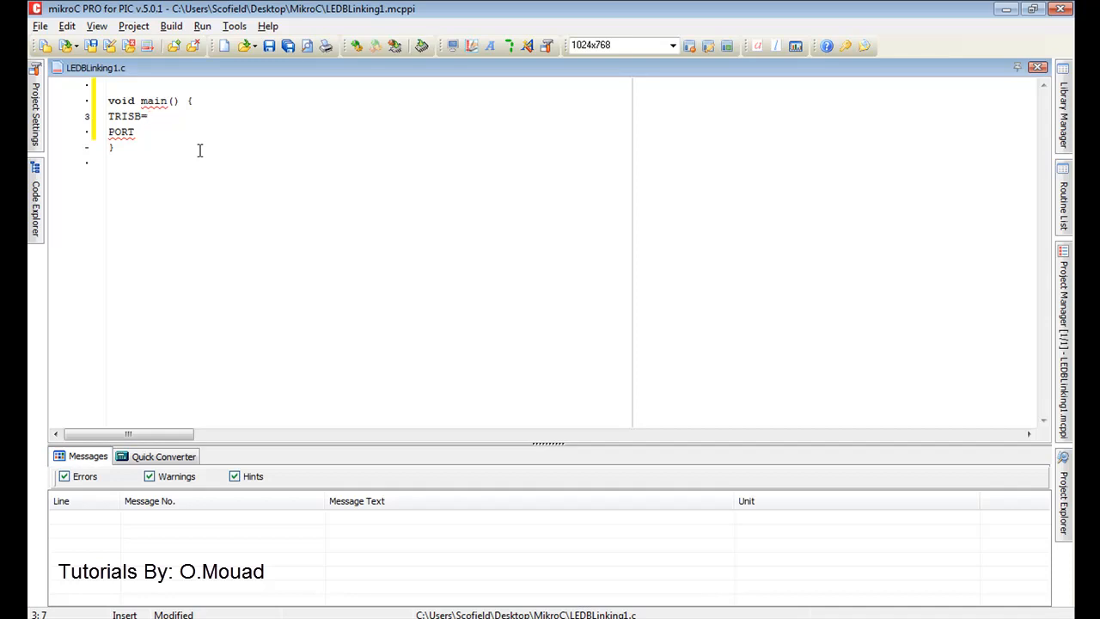
{"action": "mouse_move", "coordinate": [227, 296]}
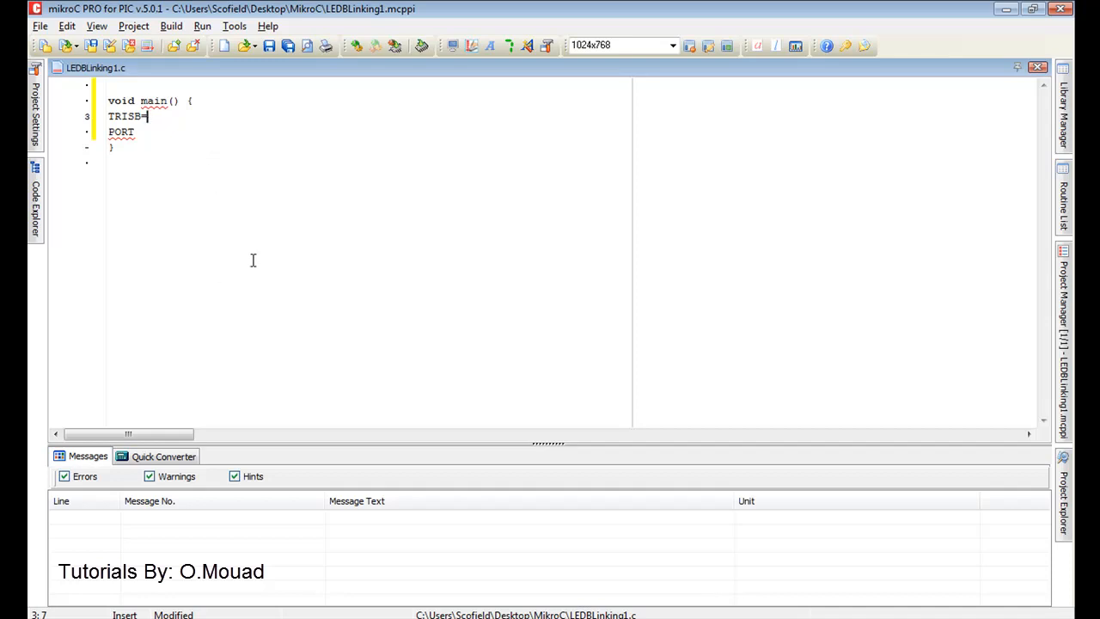
{"action": "type", "text": "0"}
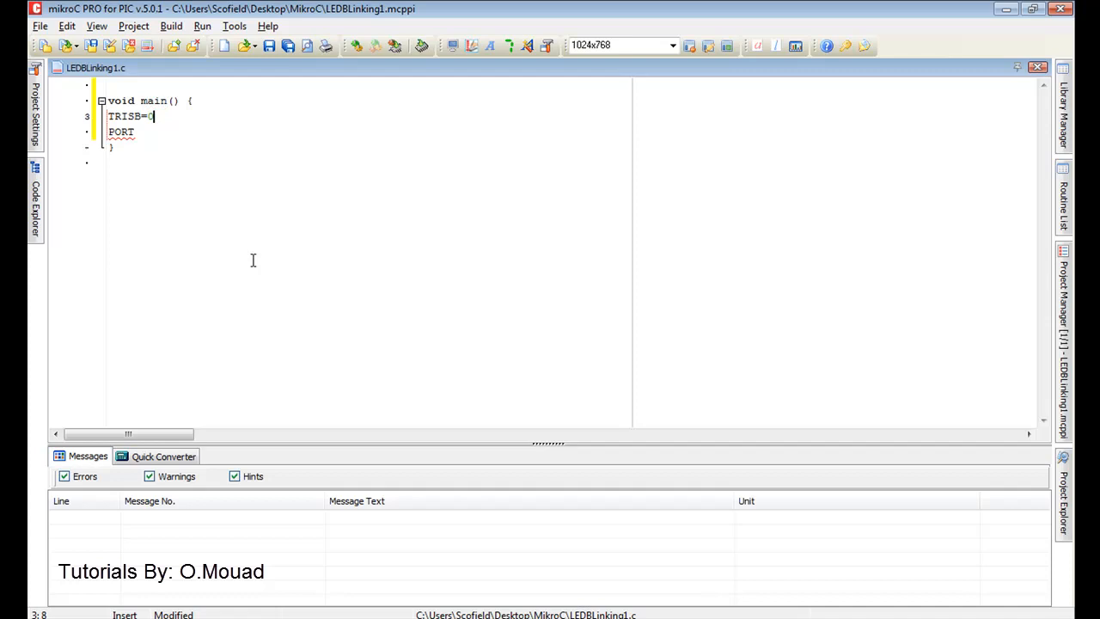
{"action": "type", "text": "b"}
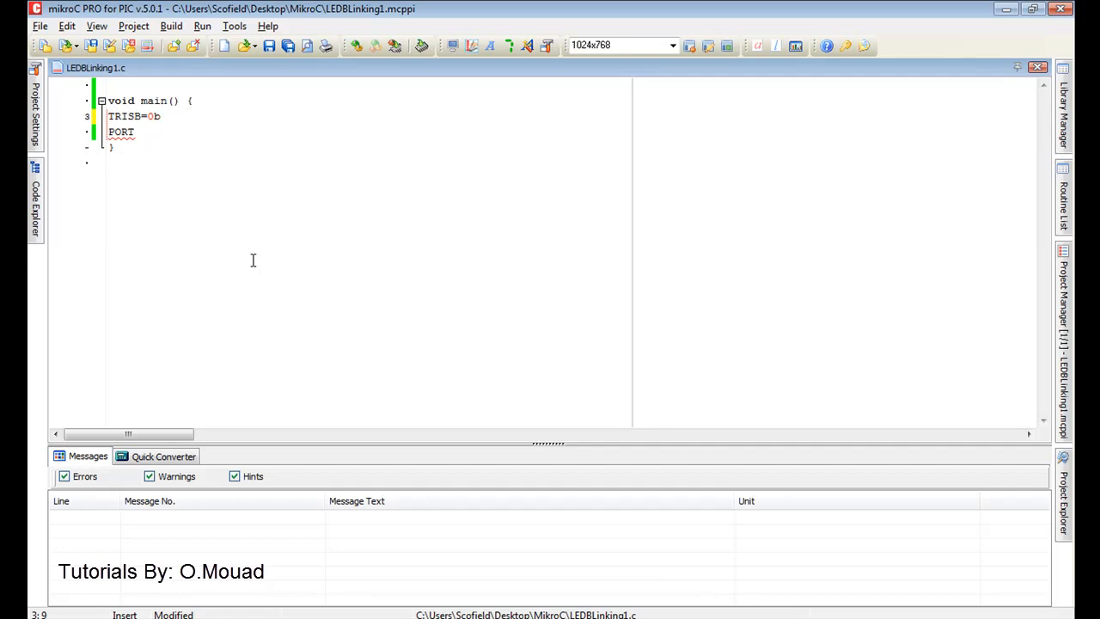
{"action": "type", "text": "00"}
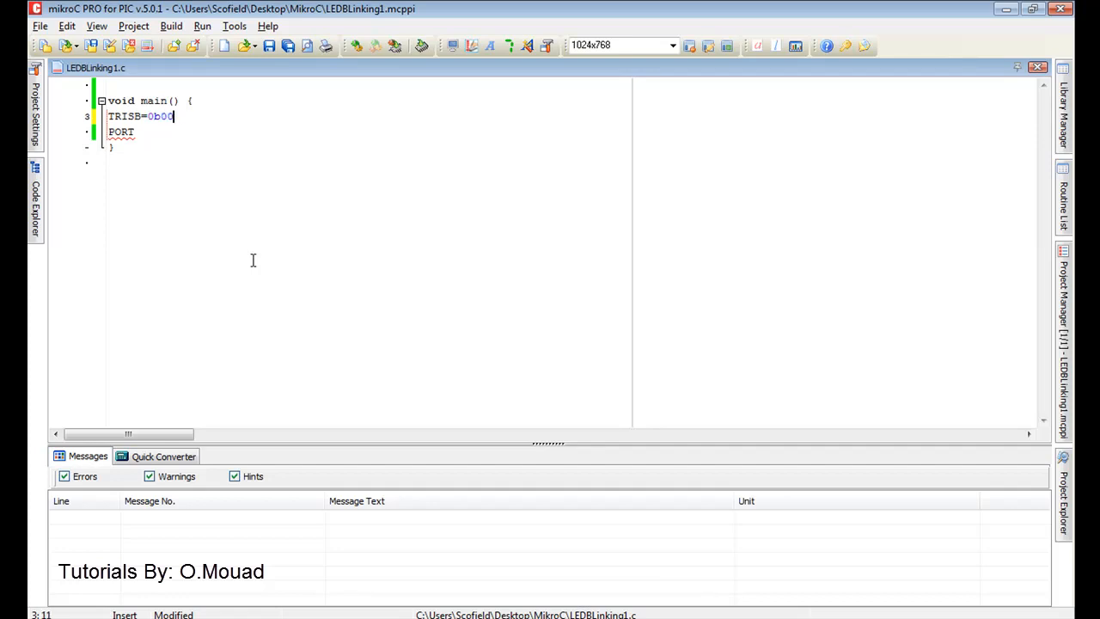
{"action": "type", "text": "000"}
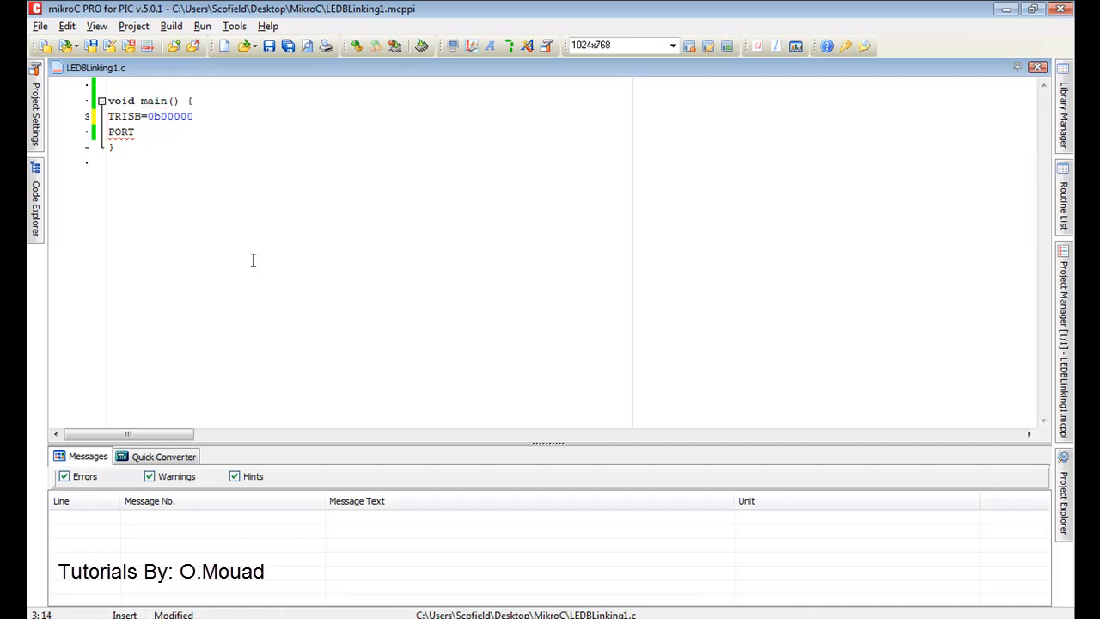
{"action": "type", "text": "010"}
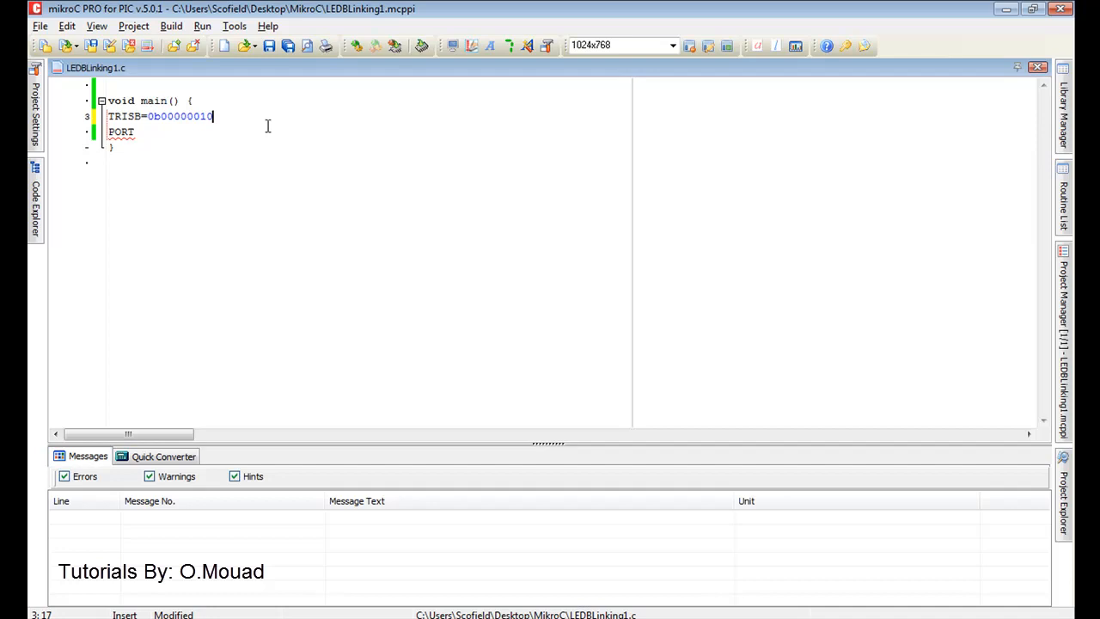
{"action": "type", "text": ";"}
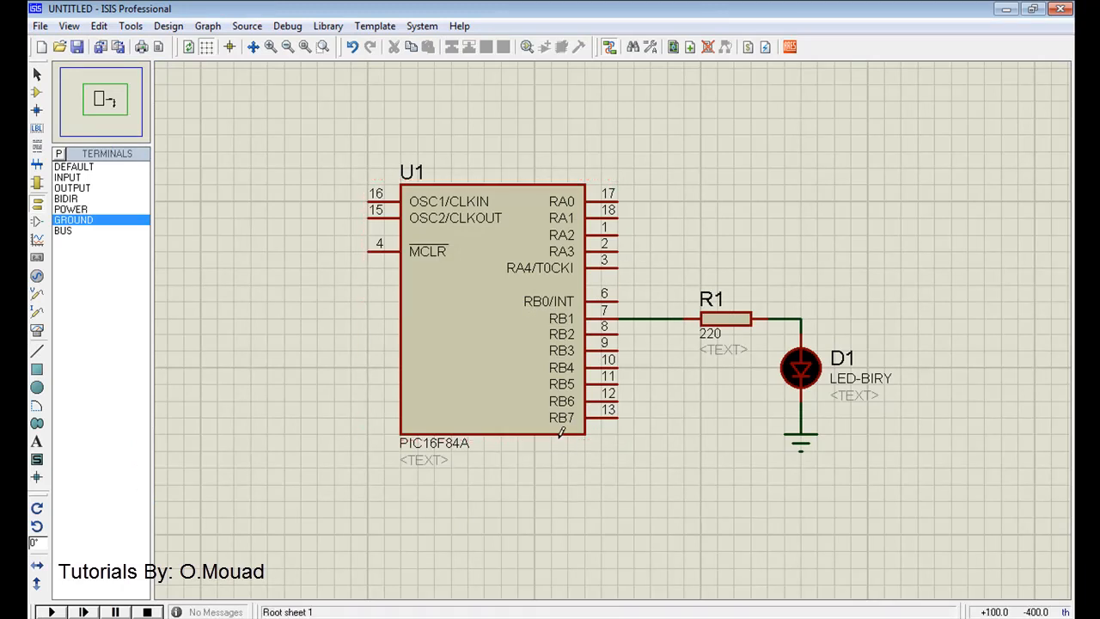
Step: Inspect the PIC16F84A pins and RB1 resistor/LED wiring in ISIS, then return to mikroC
{"action": "left_click", "coordinate": [490, 309]}
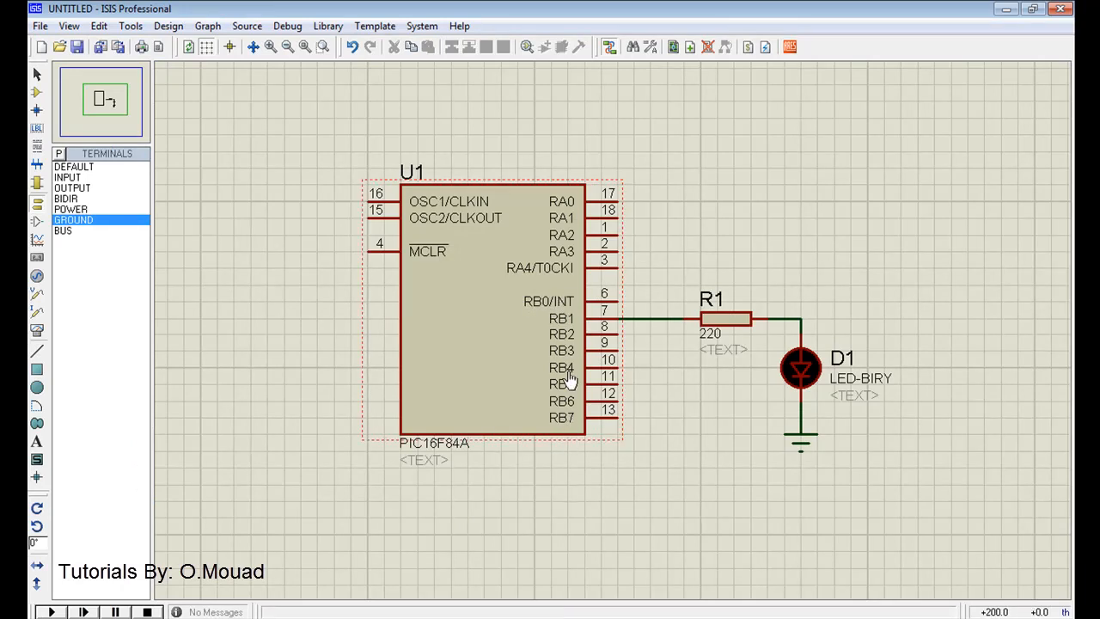
{"action": "mouse_move", "coordinate": [552, 318]}
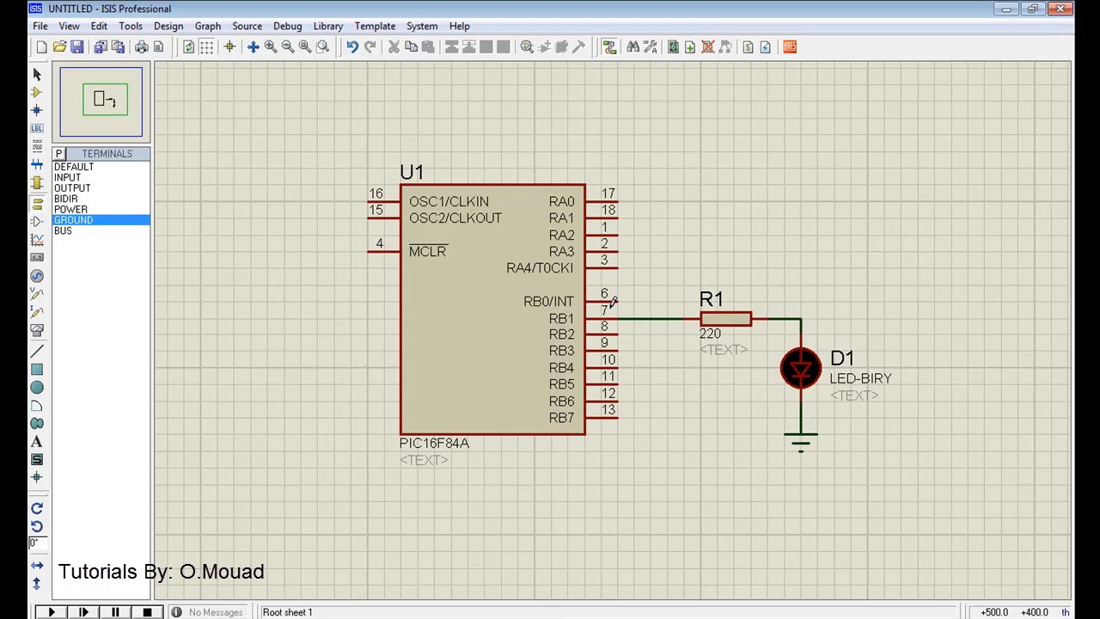
{"action": "mouse_move", "coordinate": [621, 350]}
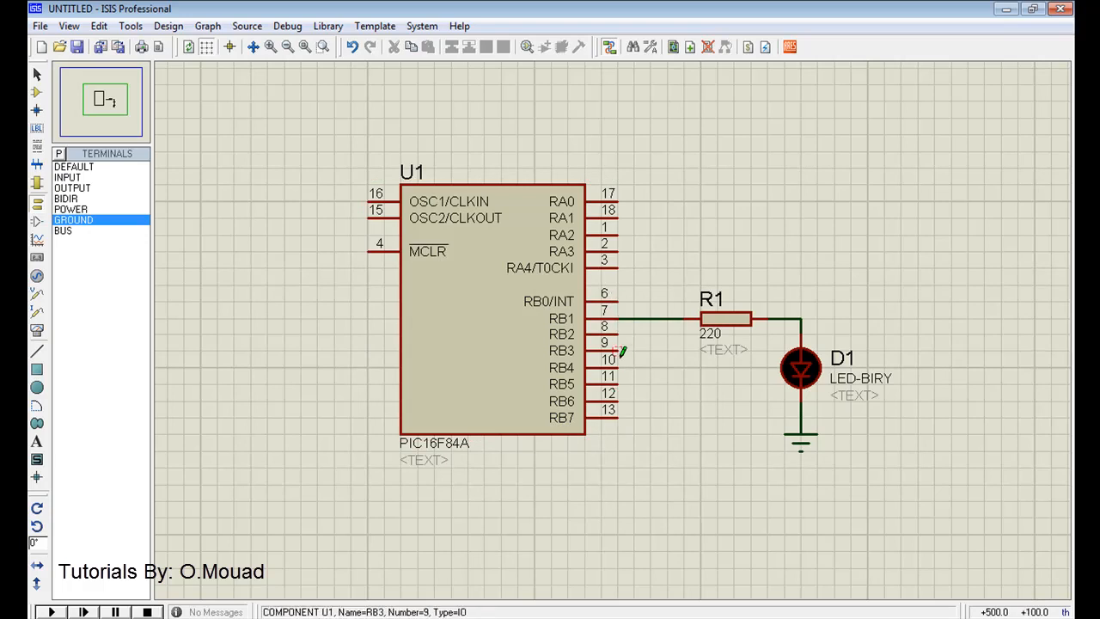
{"action": "left_click", "coordinate": [490, 310]}
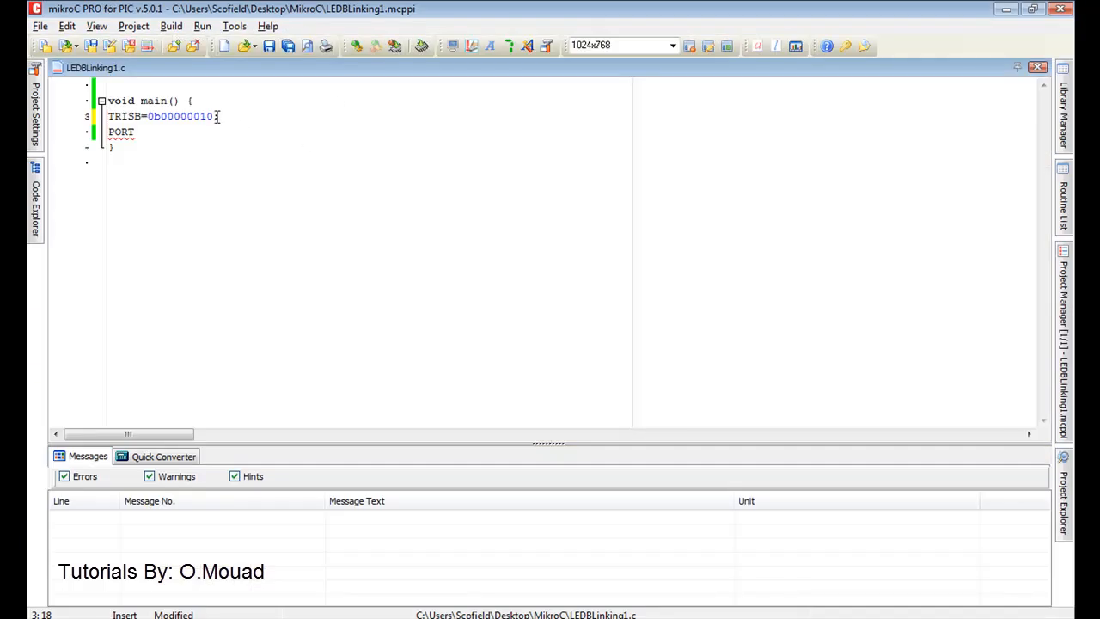
Step: Change the TRISB value to 0b11111101
{"action": "double_click", "coordinate": [185, 116]}
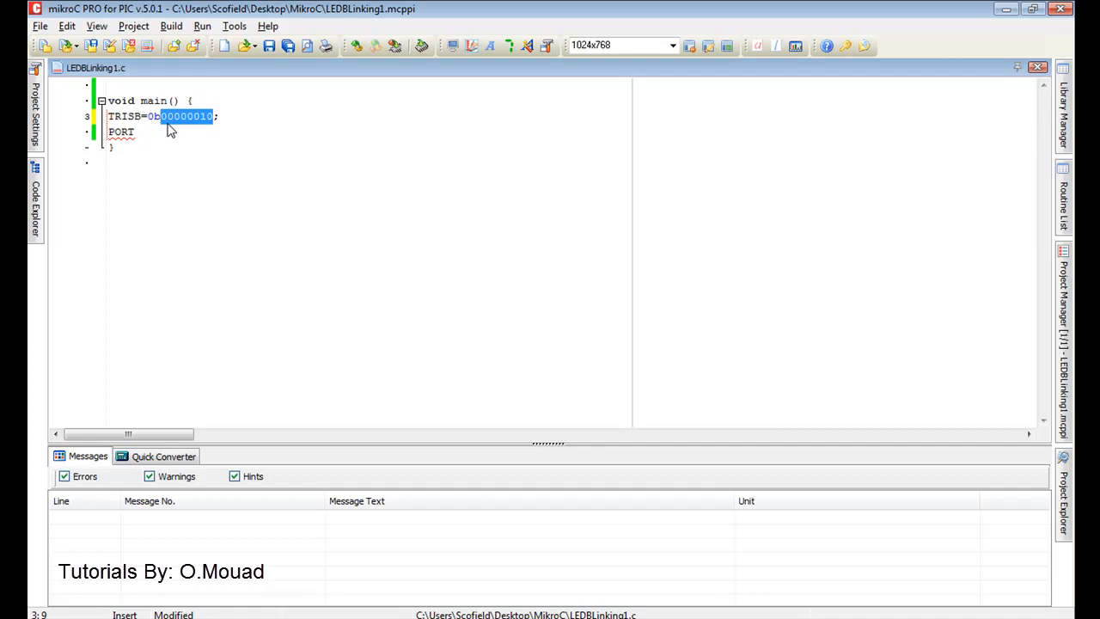
{"action": "type", "text": "1111"}
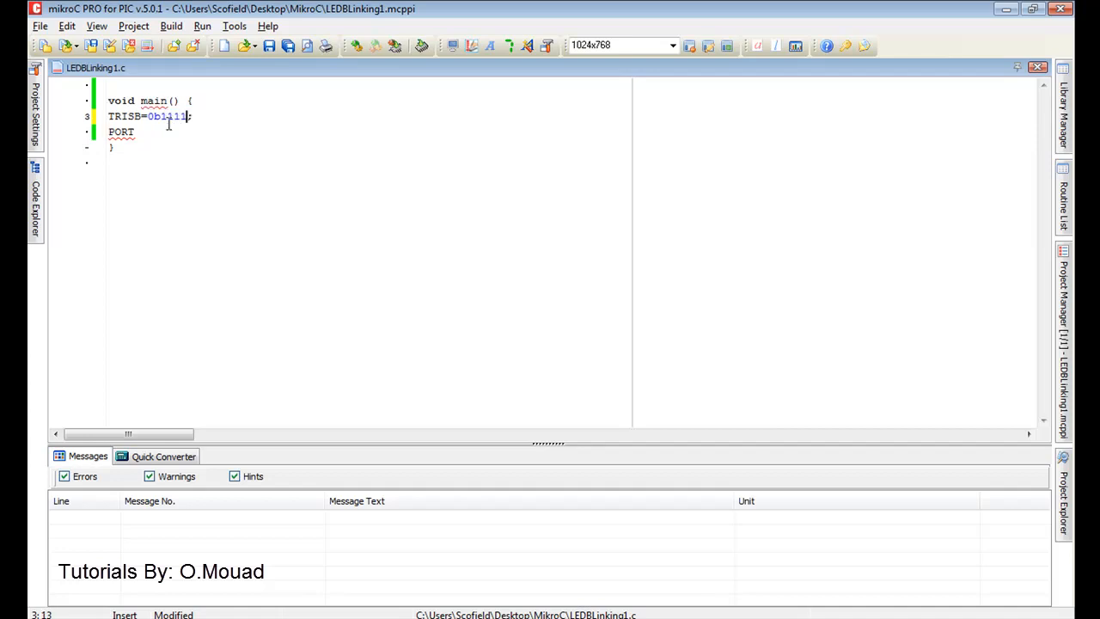
{"action": "type", "text": "101"}
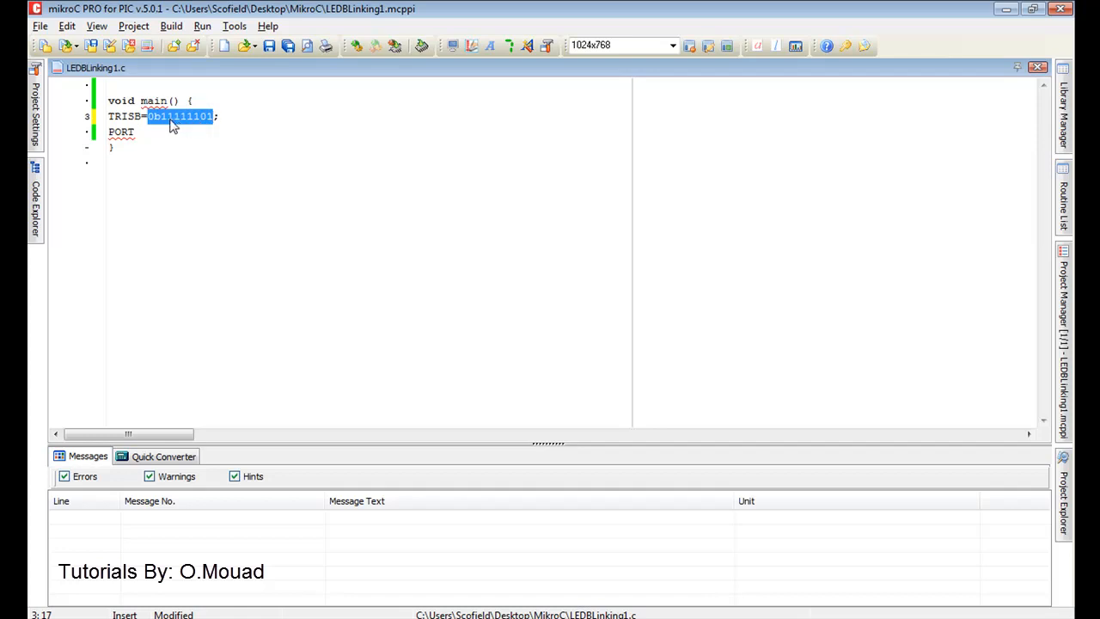
Step: Extend the PORT line to PORTB, removing the stray =0b characters
{"action": "left_click", "coordinate": [170, 153]}
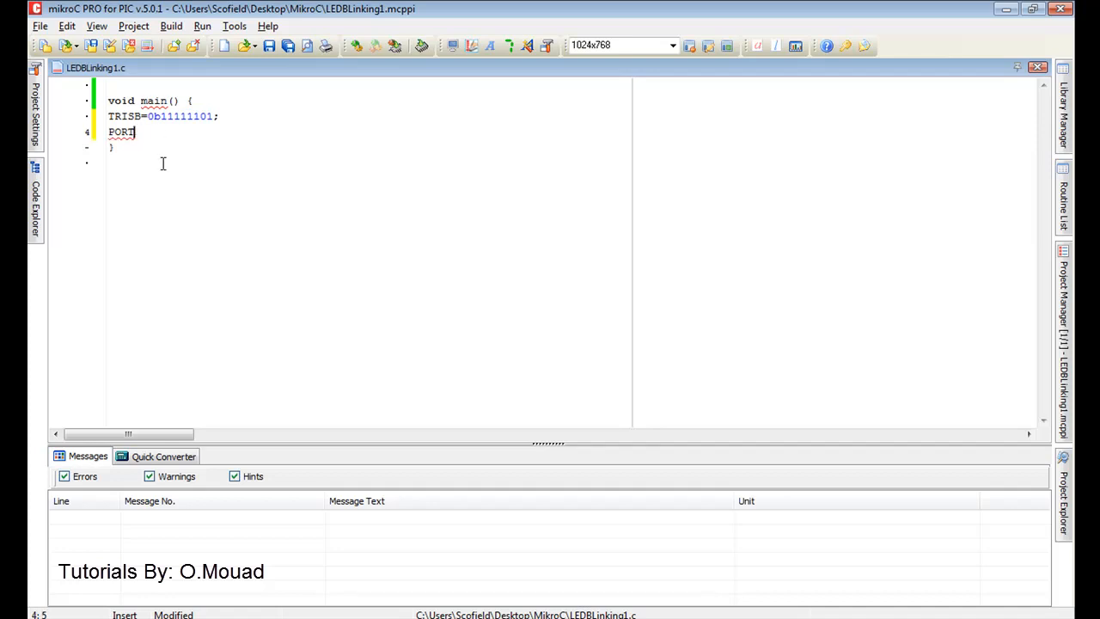
{"action": "type", "text": "A"}
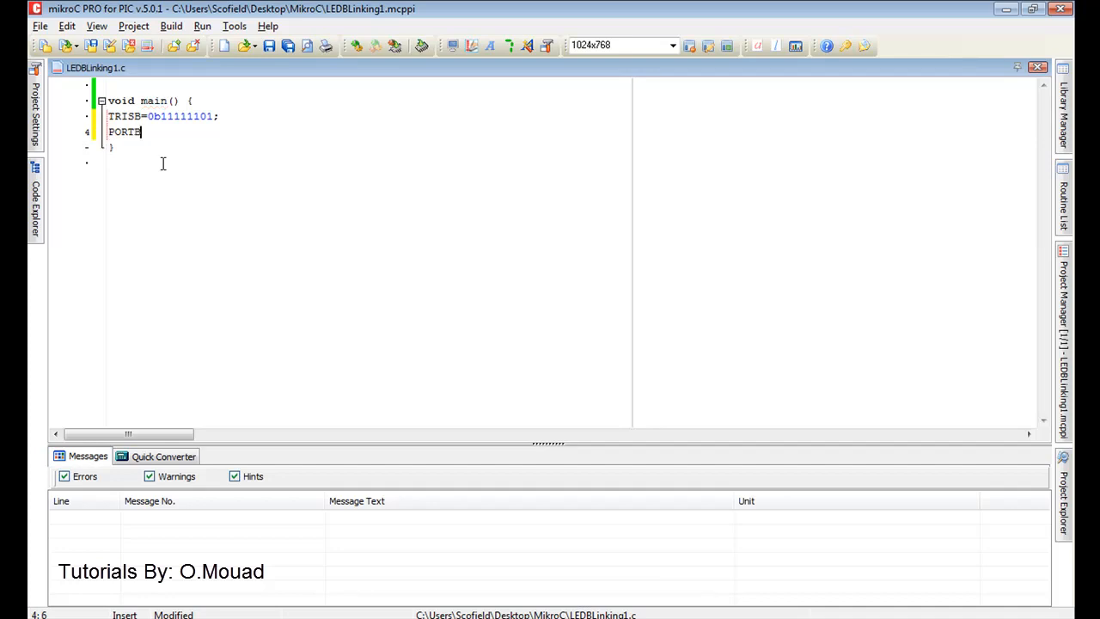
{"action": "type", "text": "="}
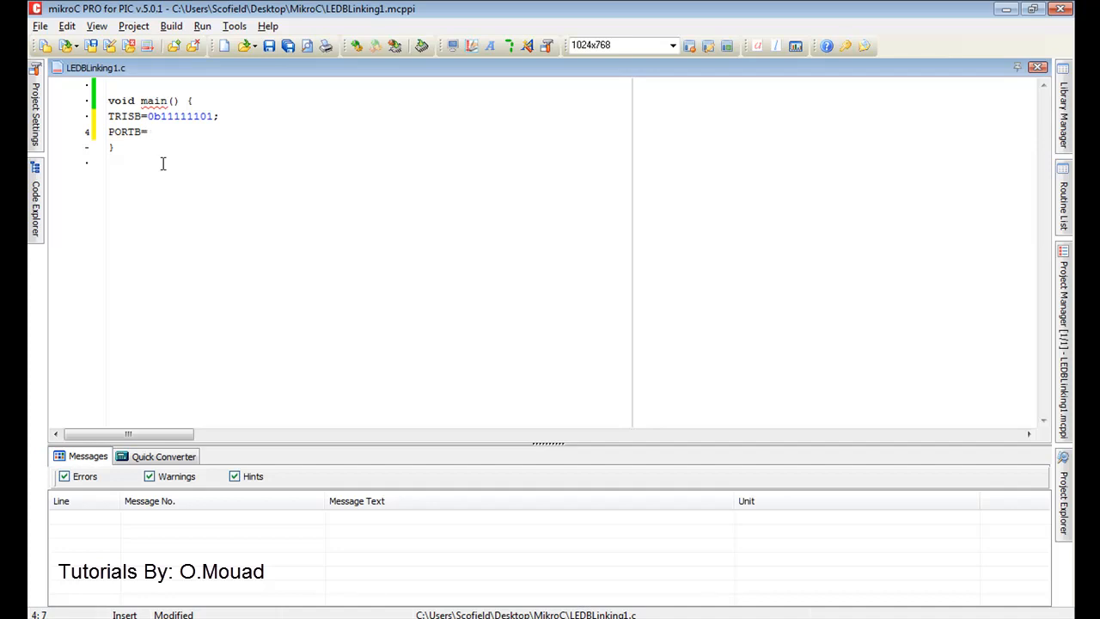
{"action": "type", "text": "0b"}
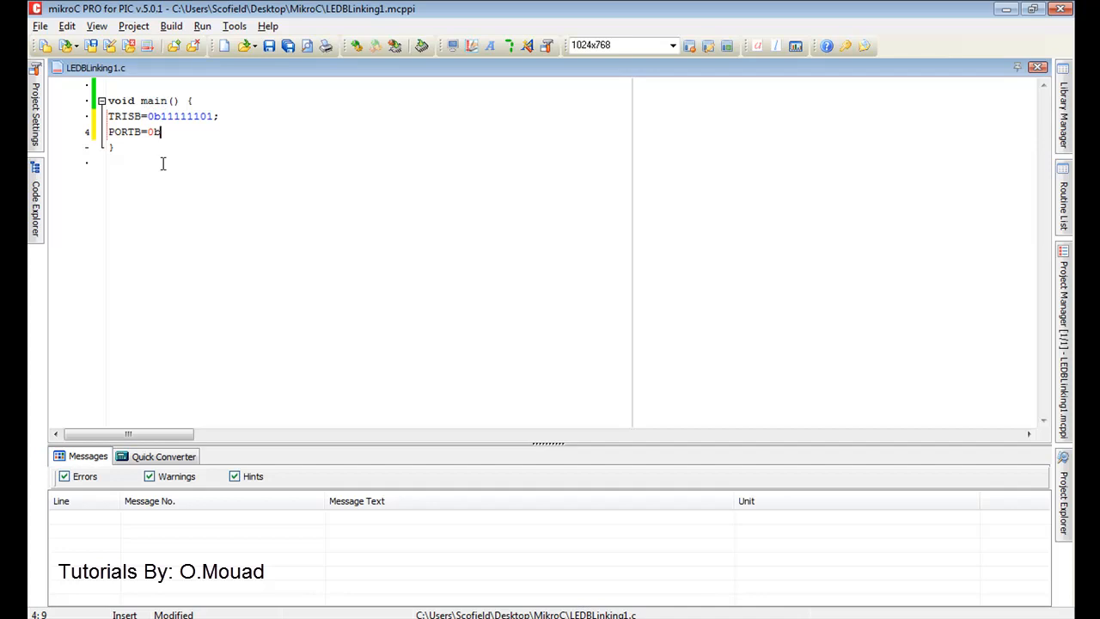
{"action": "mouse_move", "coordinate": [202, 138]}
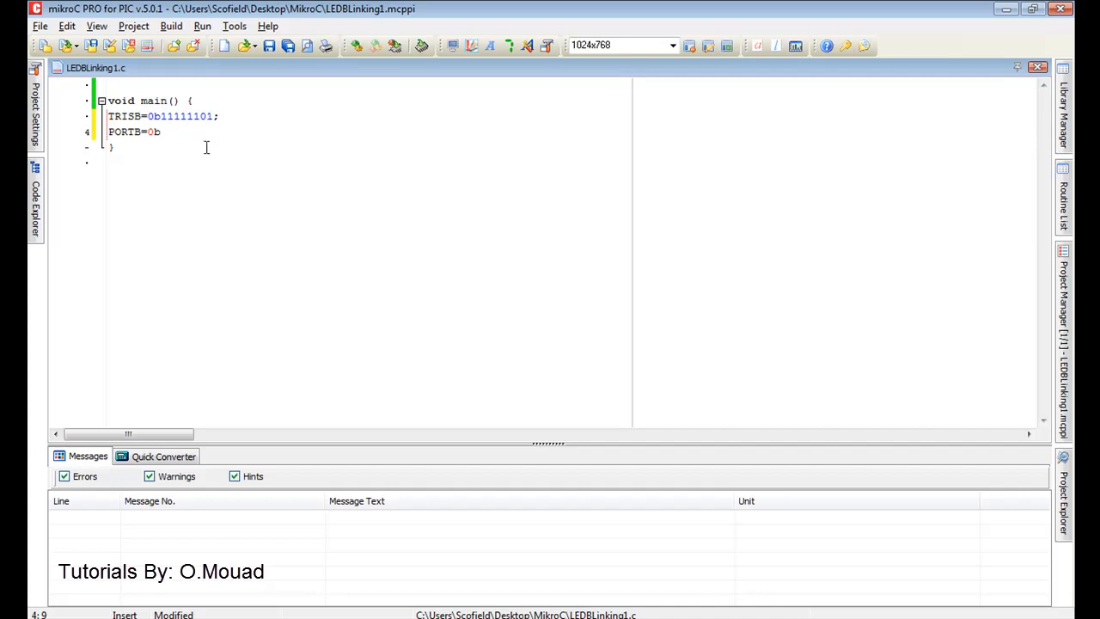
{"action": "key", "text": "Backspace"}
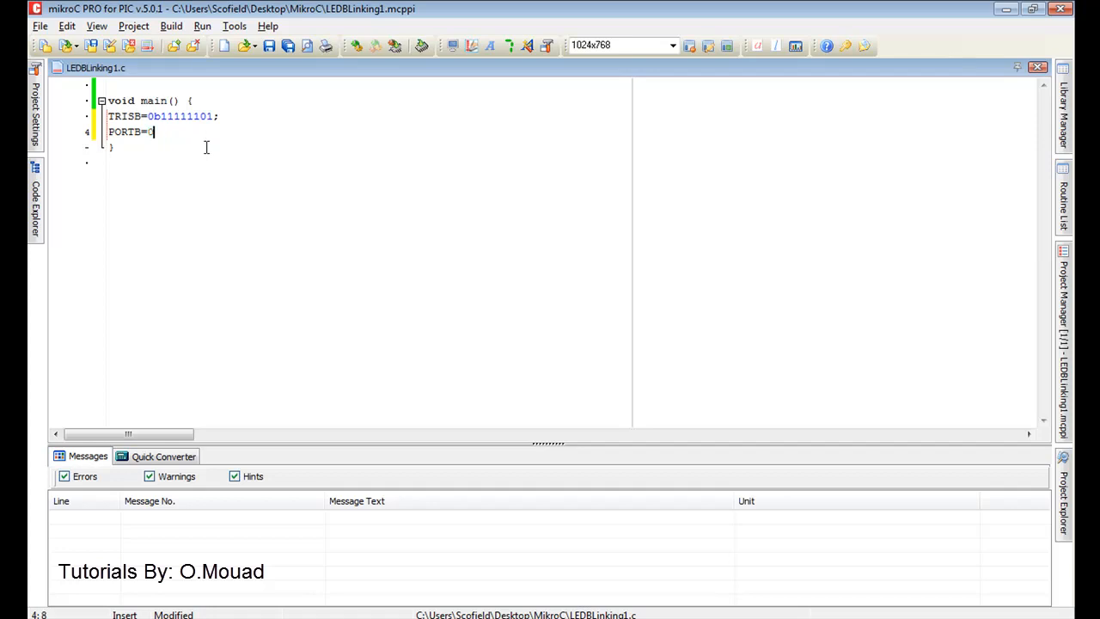
{"action": "key", "text": "BackSpace"}
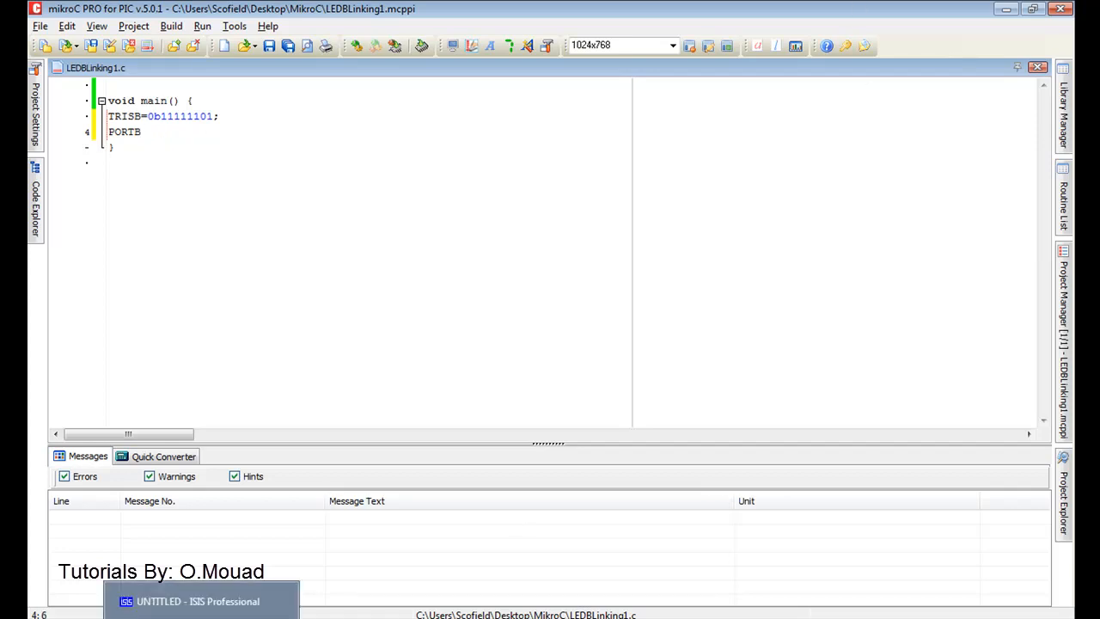
{"action": "left_click", "coordinate": [200, 601]}
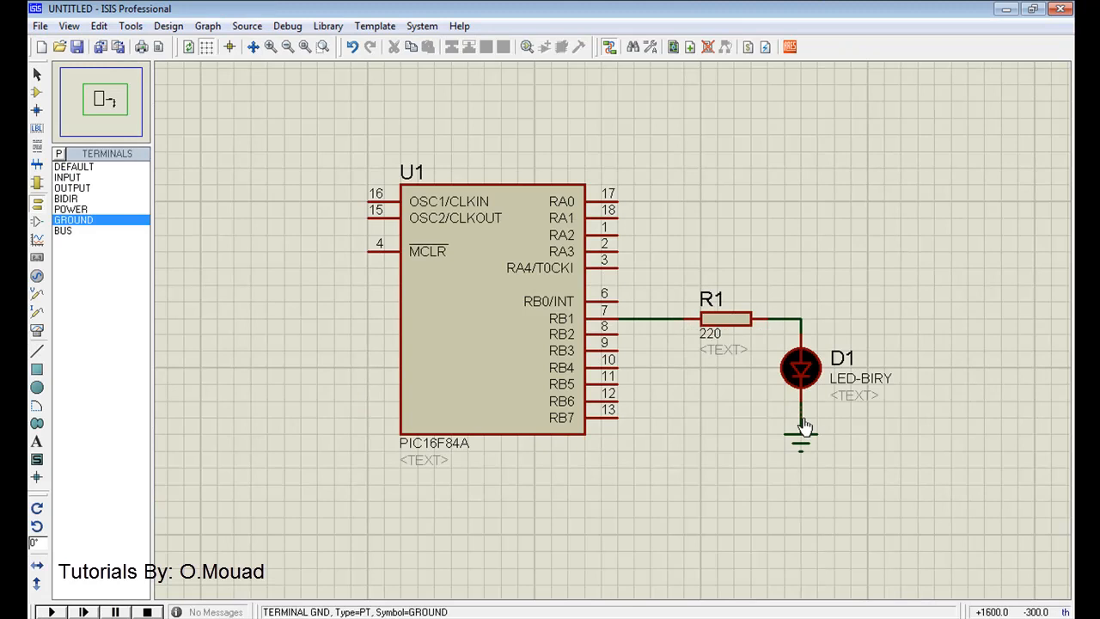
{"action": "left_click", "coordinate": [800, 369]}
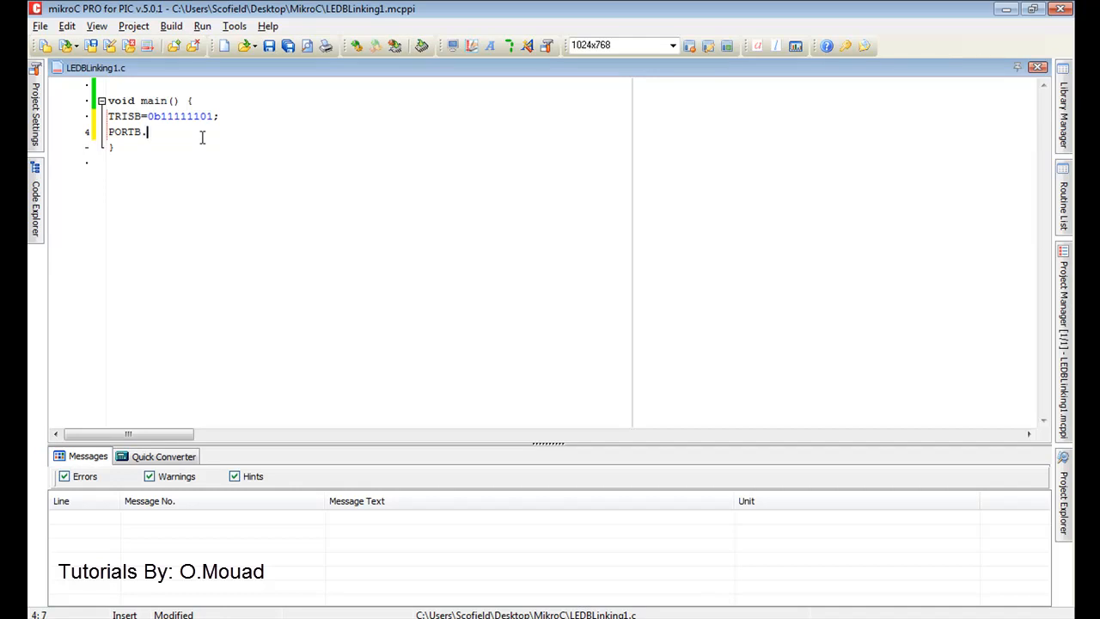
Step: Write PORTB.f1=1; and PORTB.f1=0; on consecutive lines in main
{"action": "type", "text": "f"}
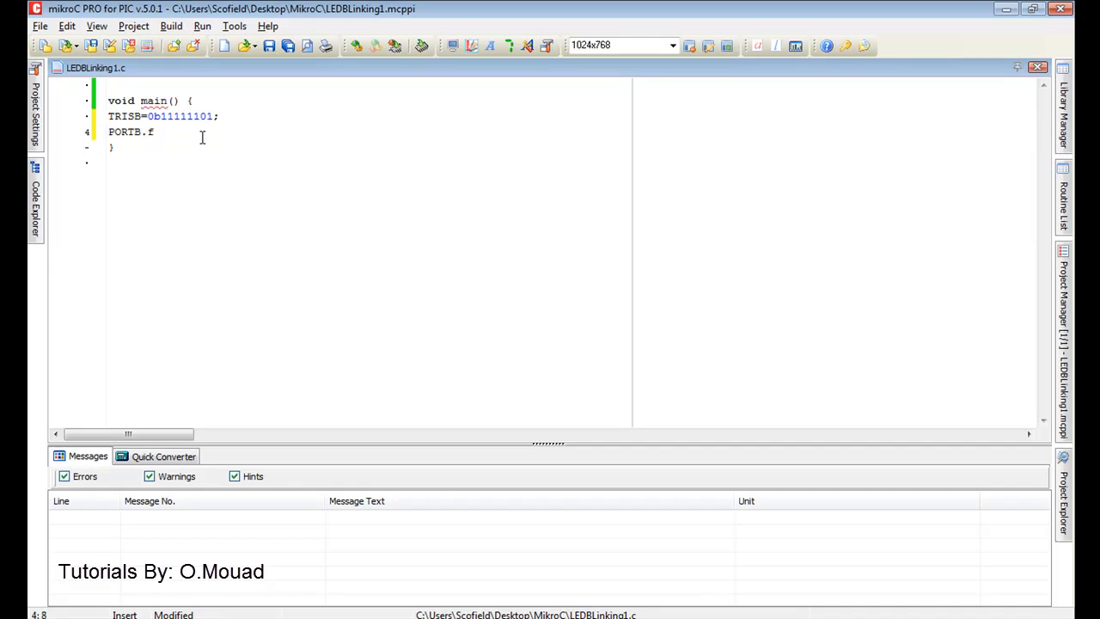
{"action": "type", "text": "1"}
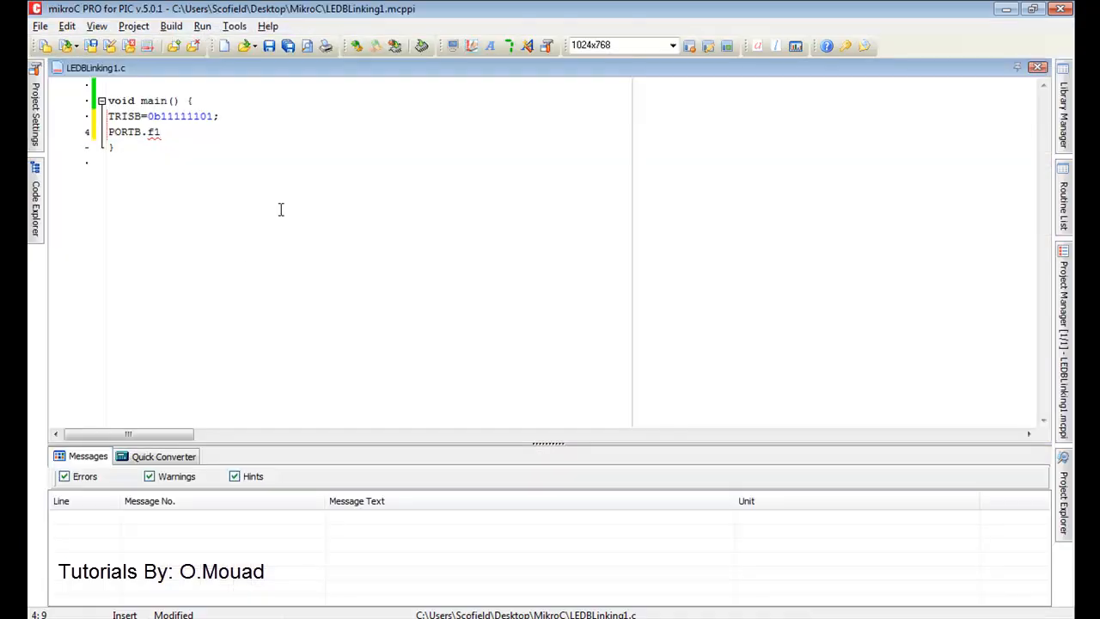
{"action": "type", "text": "="}
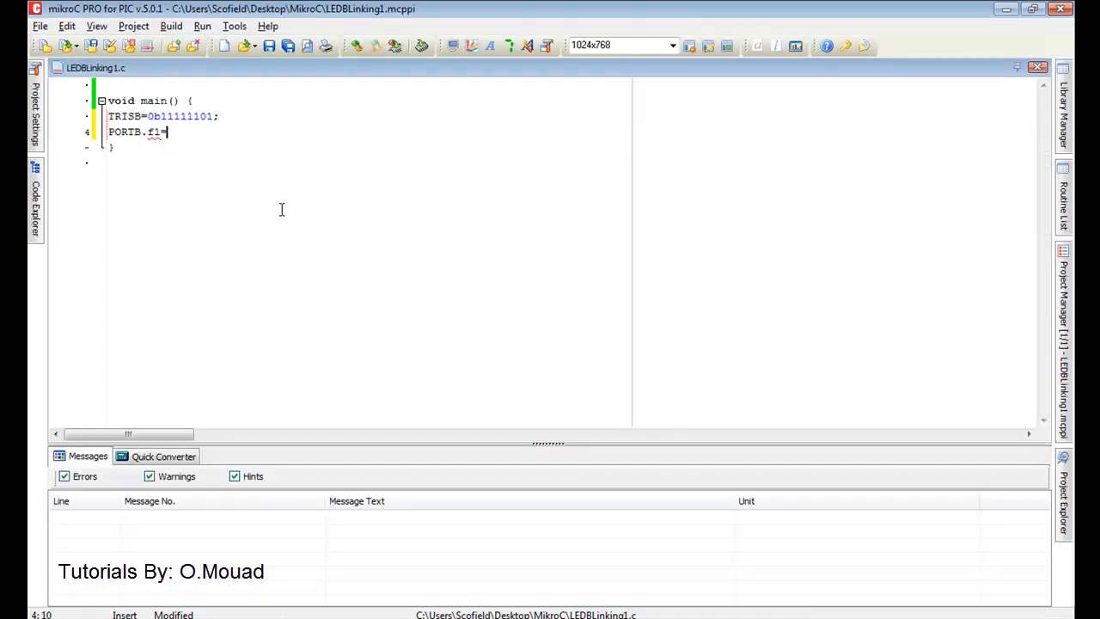
{"action": "type", "text": "1;"}
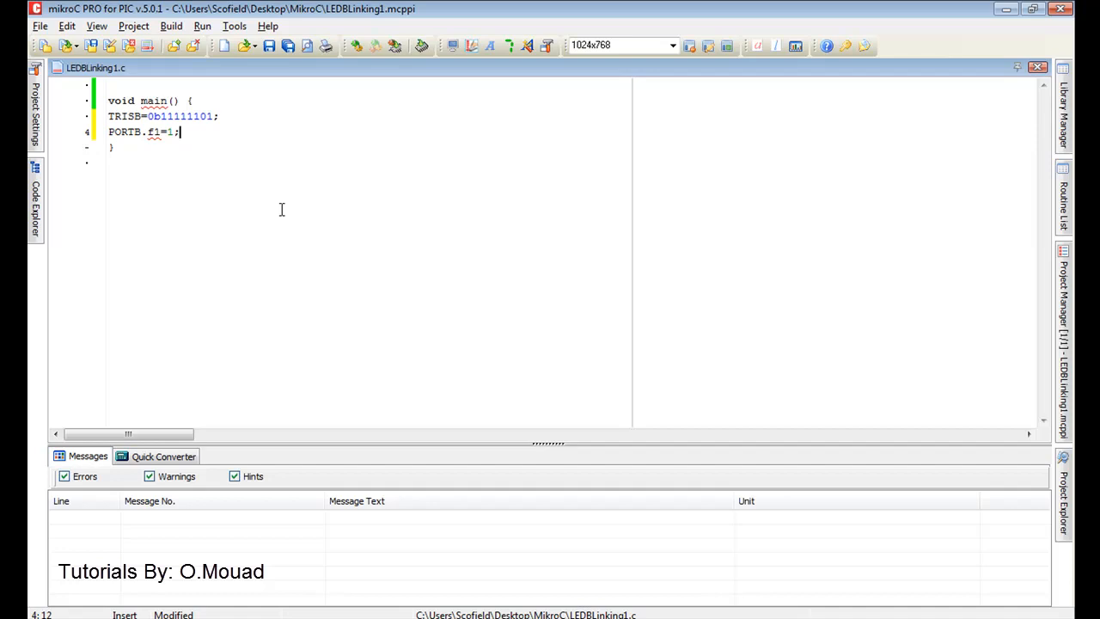
{"action": "mouse_move", "coordinate": [234, 218]}
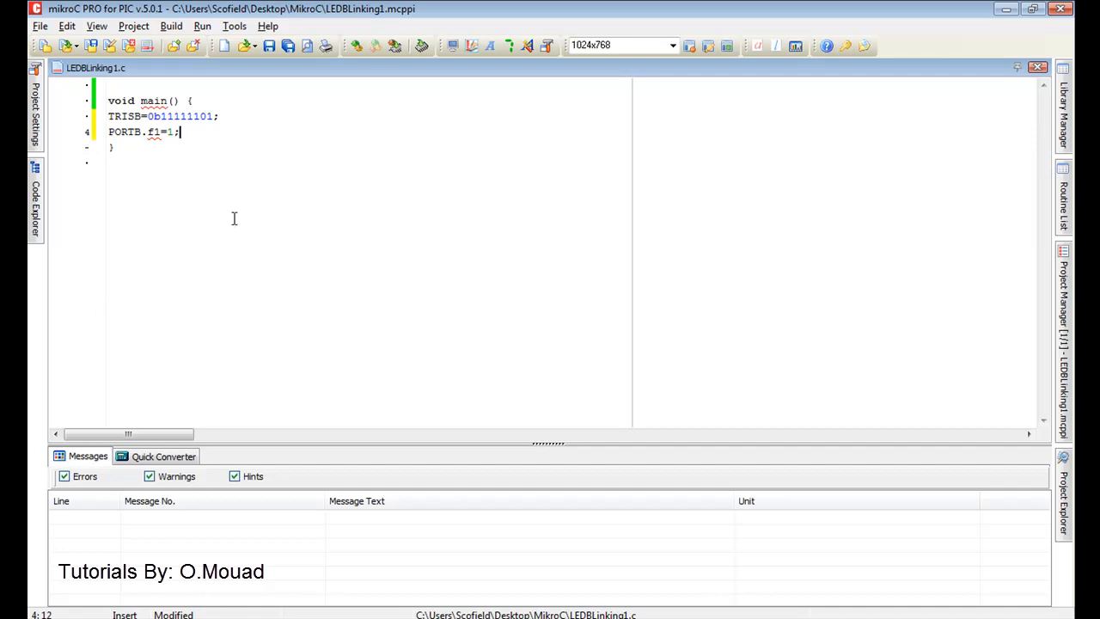
{"action": "type", "text": "PORTB.f"}
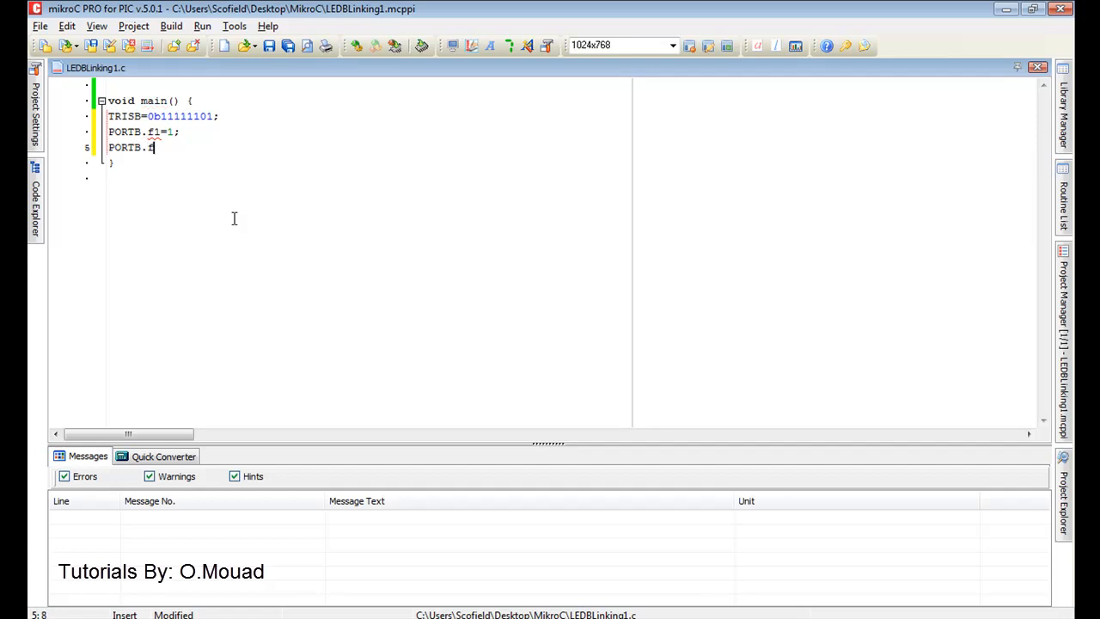
{"action": "type", "text": "1="}
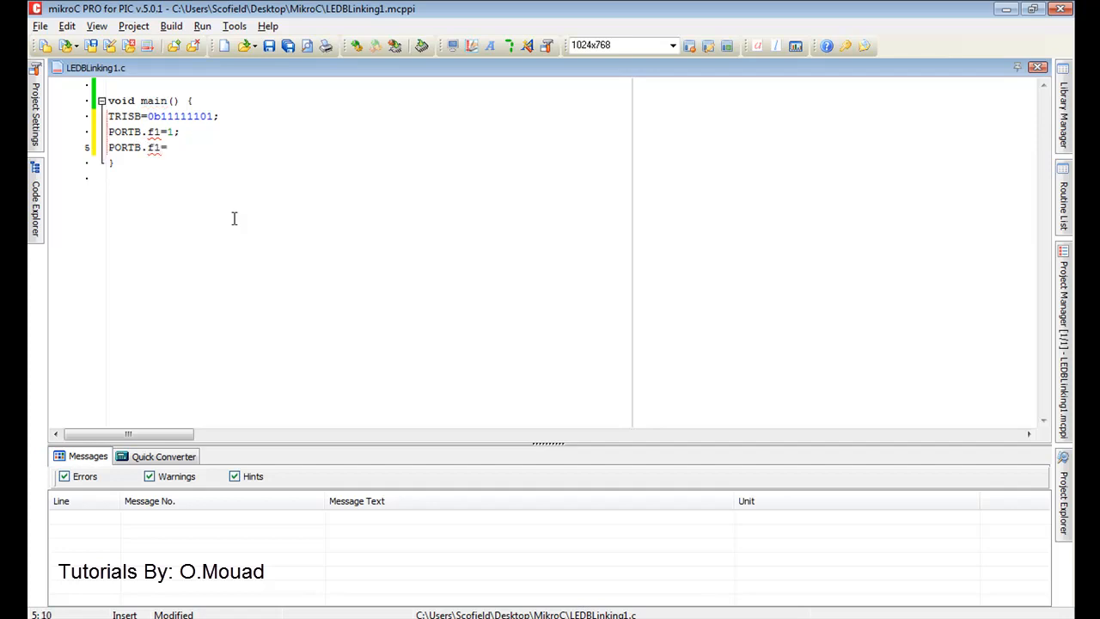
{"action": "type", "text": "0;"}
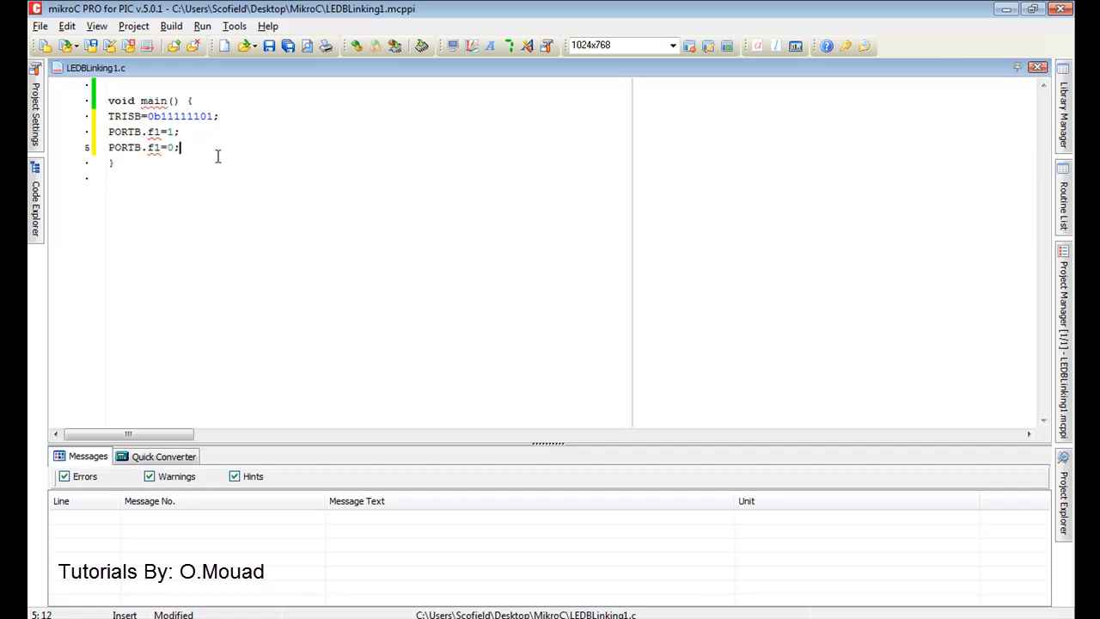
{"action": "mouse_move", "coordinate": [193, 147]}
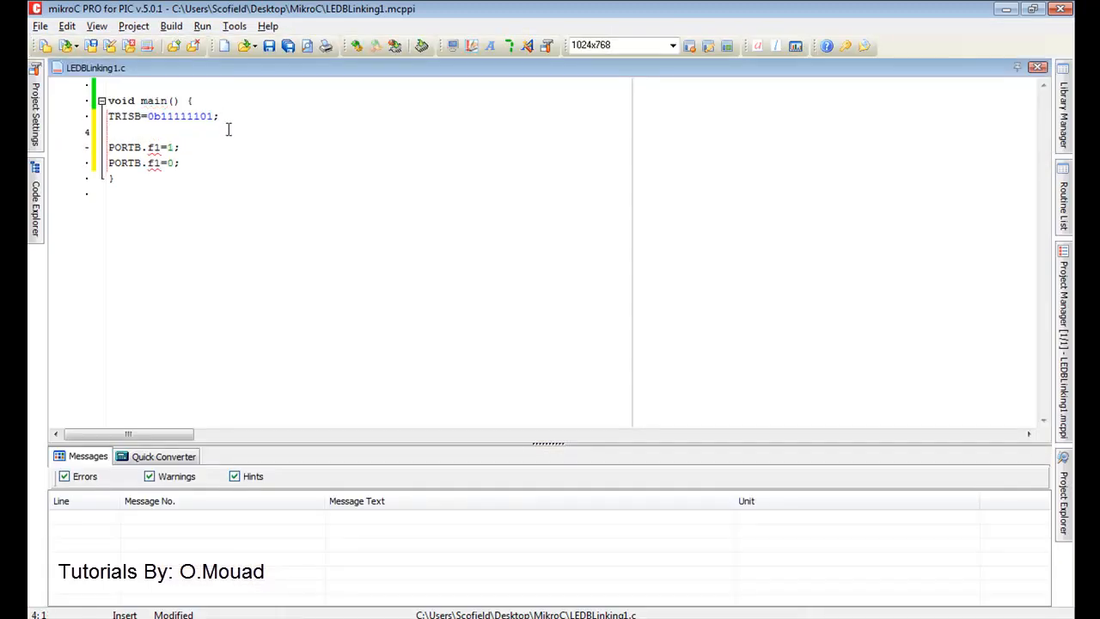
Step: Wrap both PORTB.f1 lines in a braced while(1) loop with a blank line between
{"action": "type", "text": "while"}
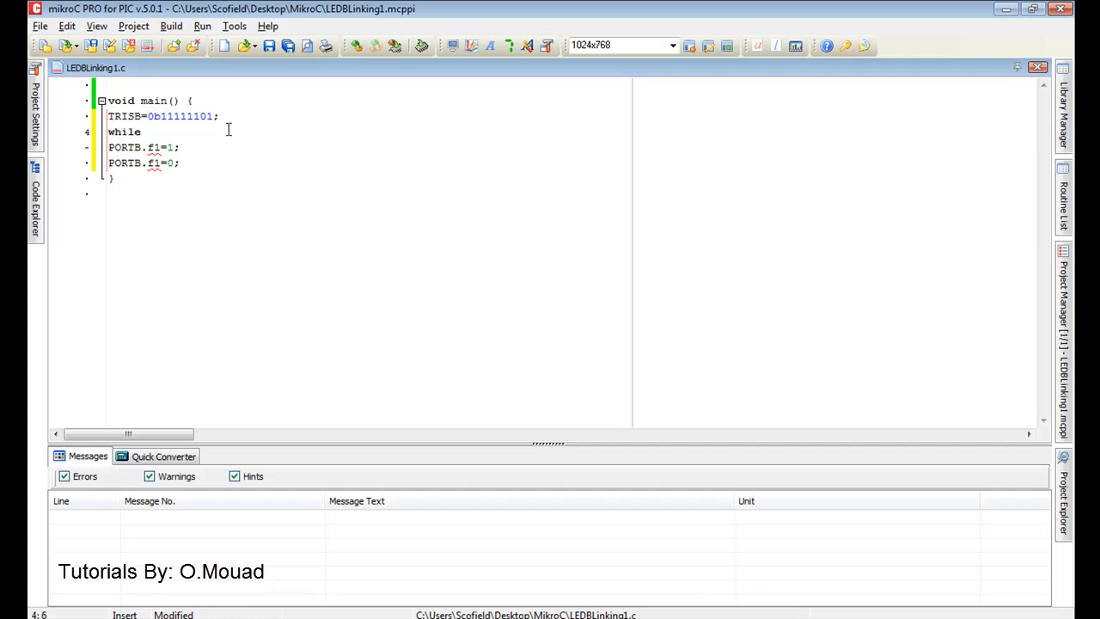
{"action": "type", "text": "(1)"}
{"action": "type", "text": "{"}
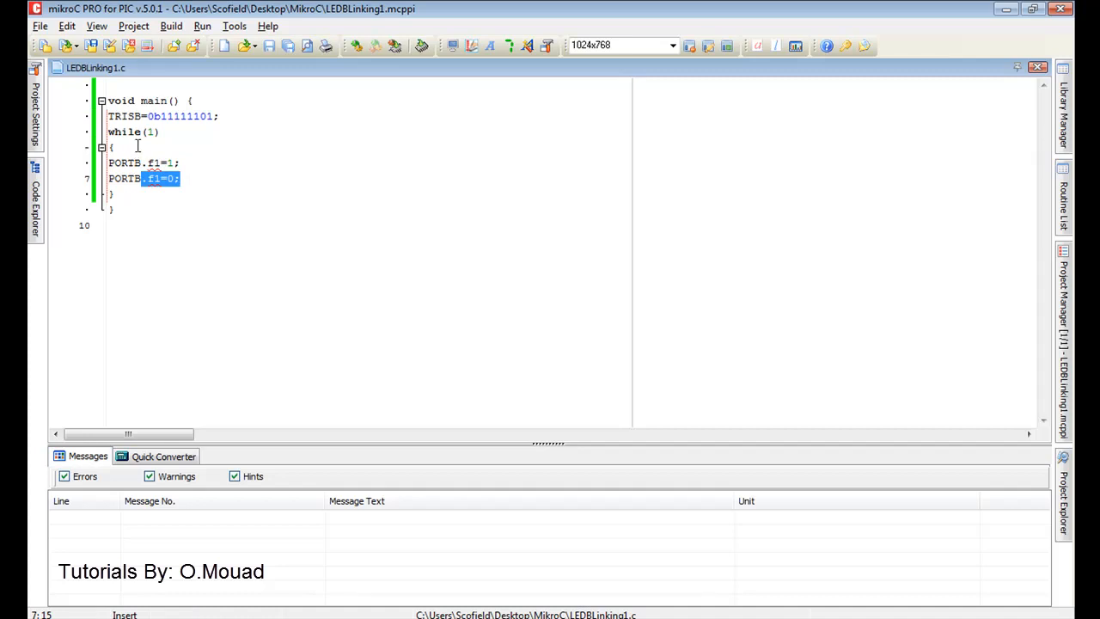
{"action": "left_click", "coordinate": [136, 147]}
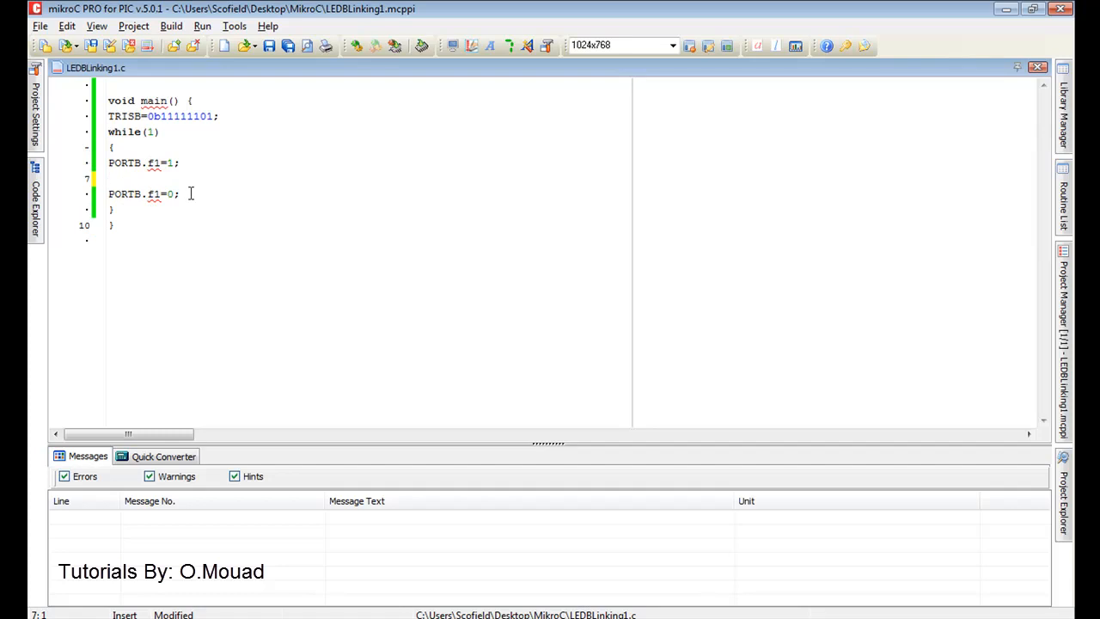
{"action": "left_click", "coordinate": [108, 179]}
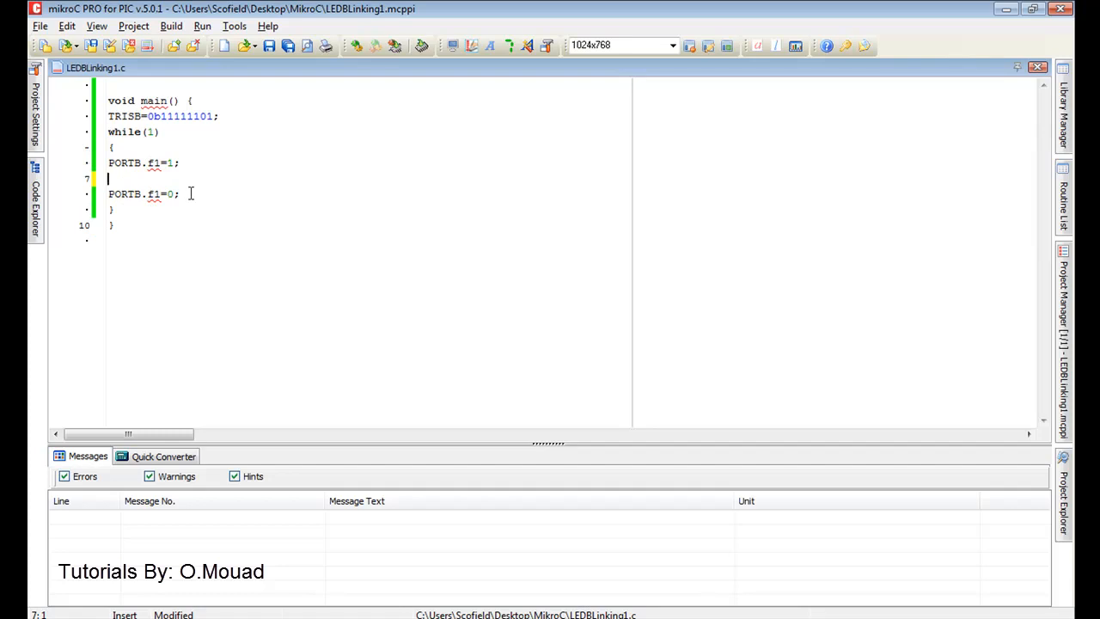
Step: Add delay_ms(500 after the PORTB.f1=1; line
{"action": "type", "text": "delay"}
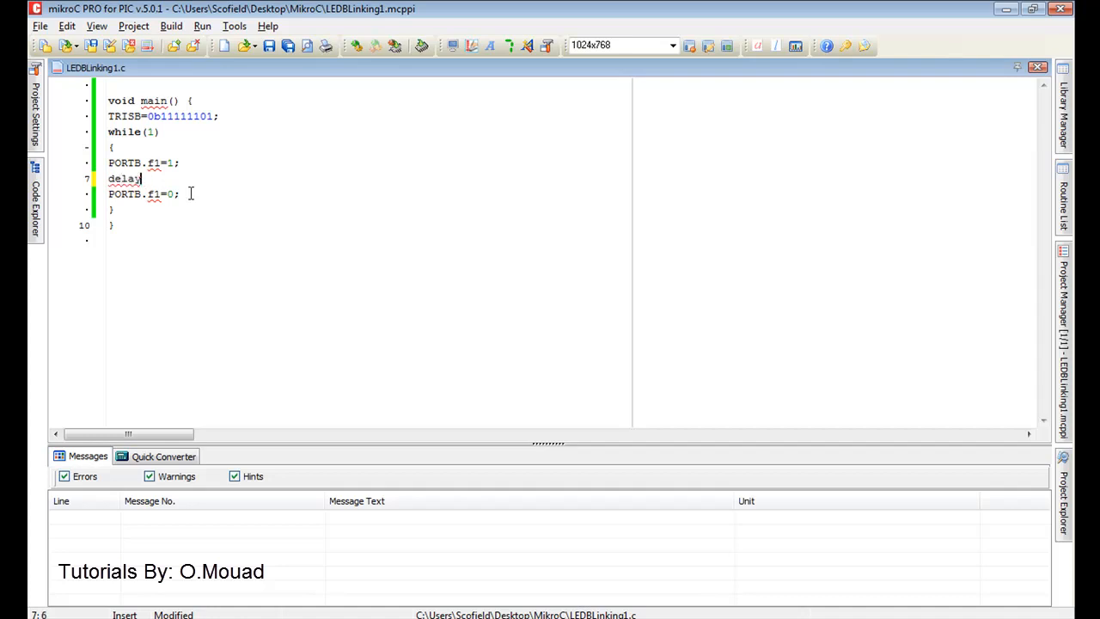
{"action": "type", "text": "_ms"}
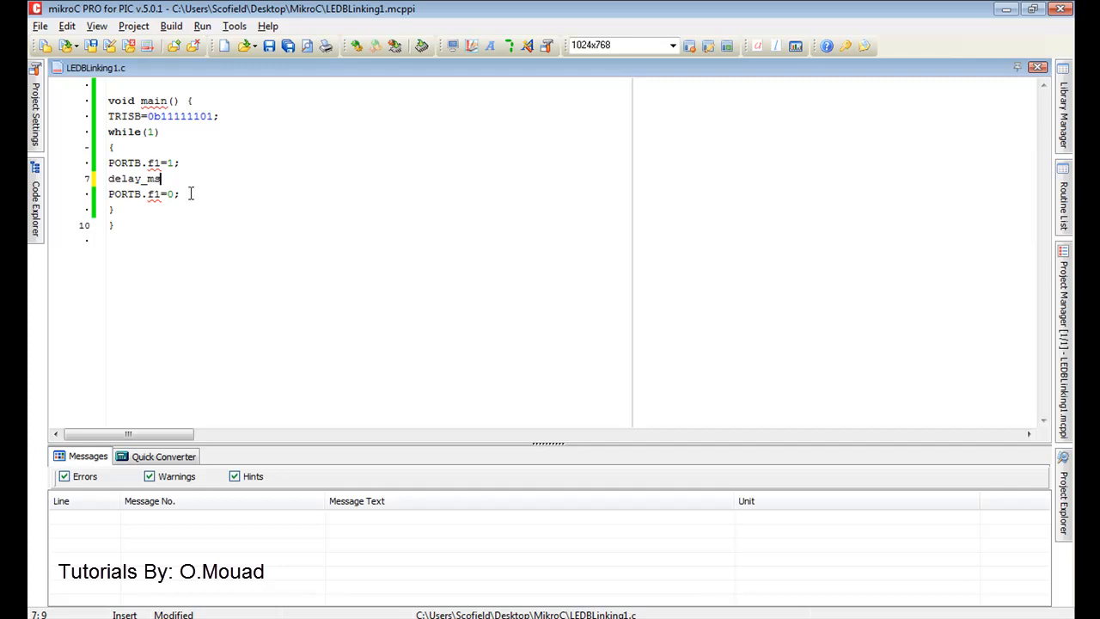
{"action": "type", "text": "("}
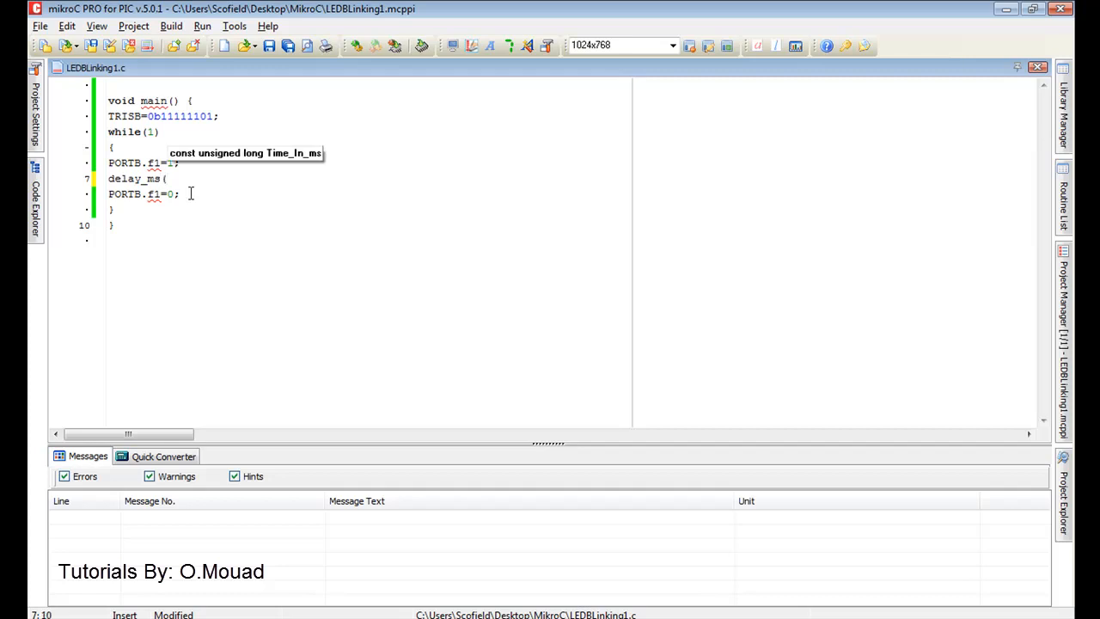
{"action": "type", "text": "500);"}
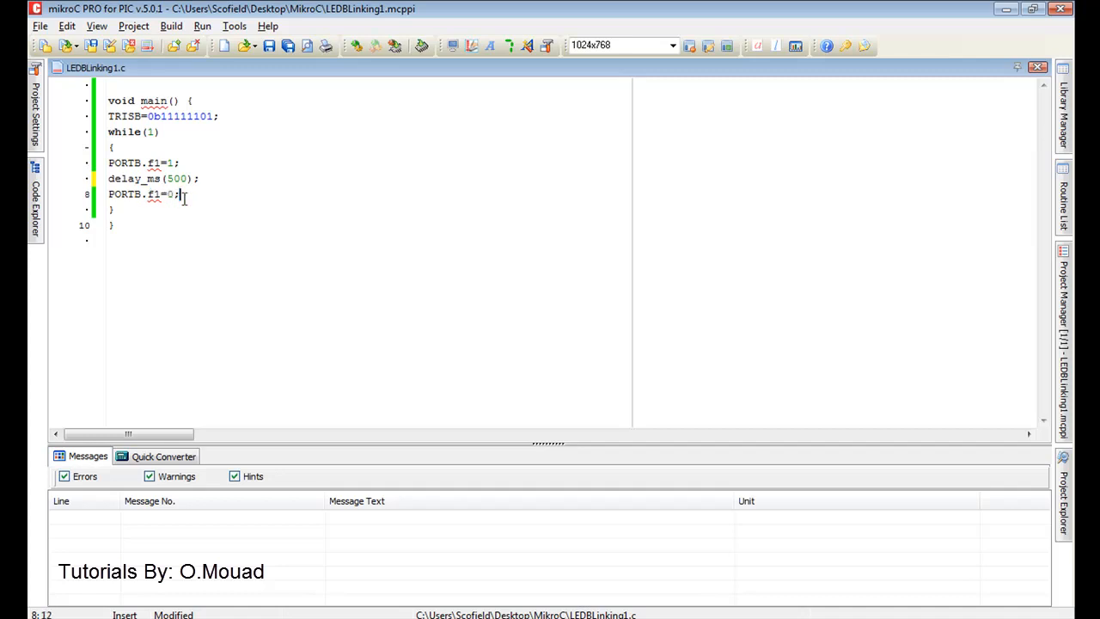
Step: Add delay_ms(500); after the PORTB.f1=0; line
{"action": "type", "text": "delay"}
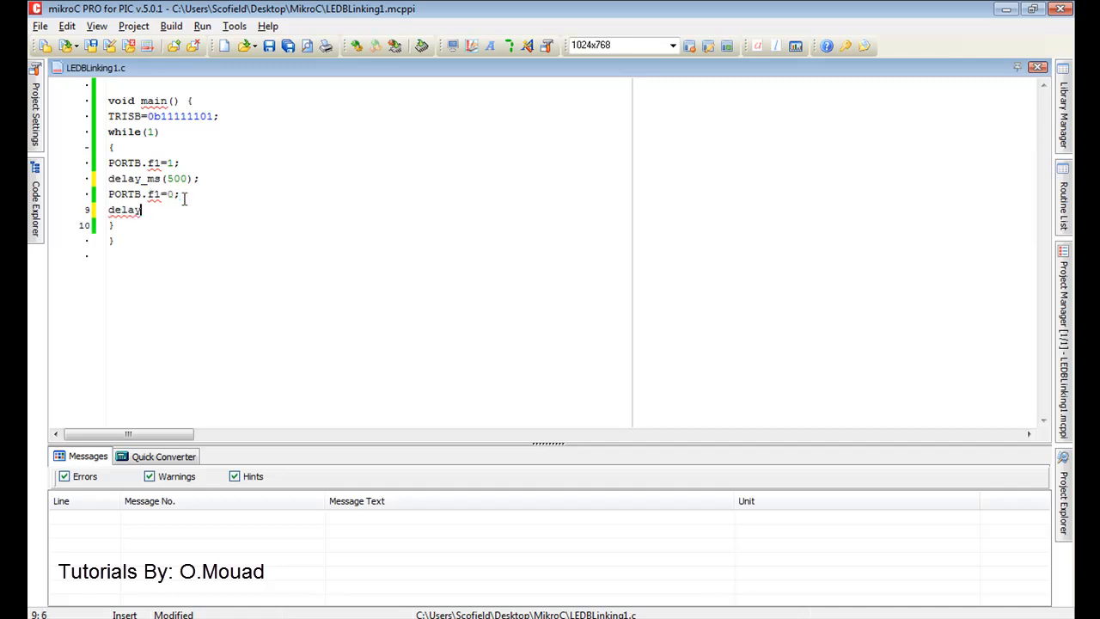
{"action": "type", "text": "_ms"}
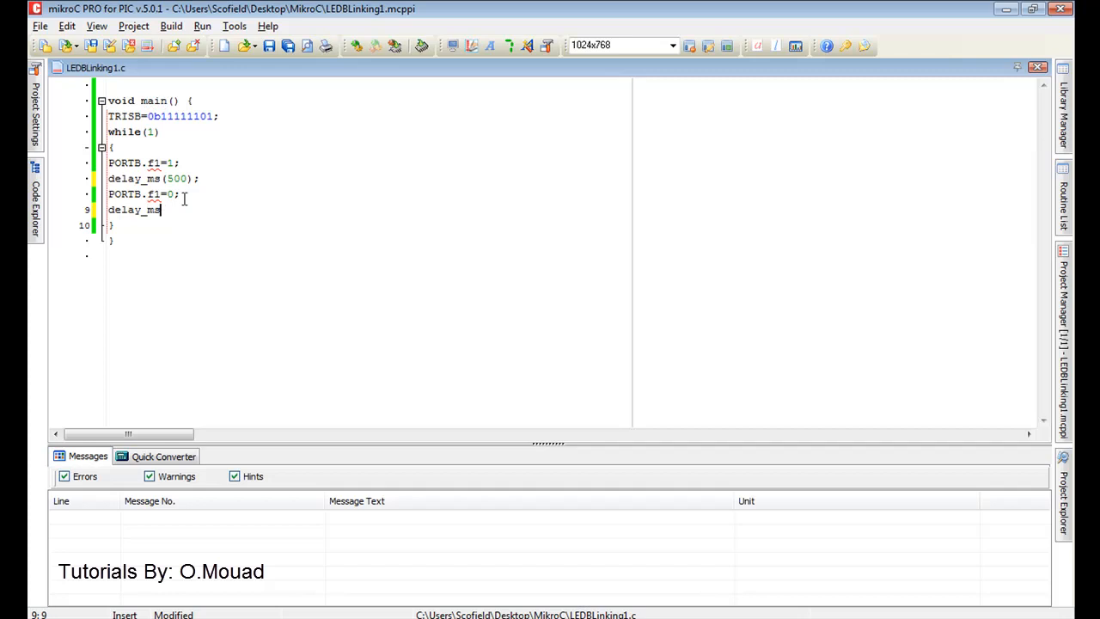
{"action": "type", "text": "(500"}
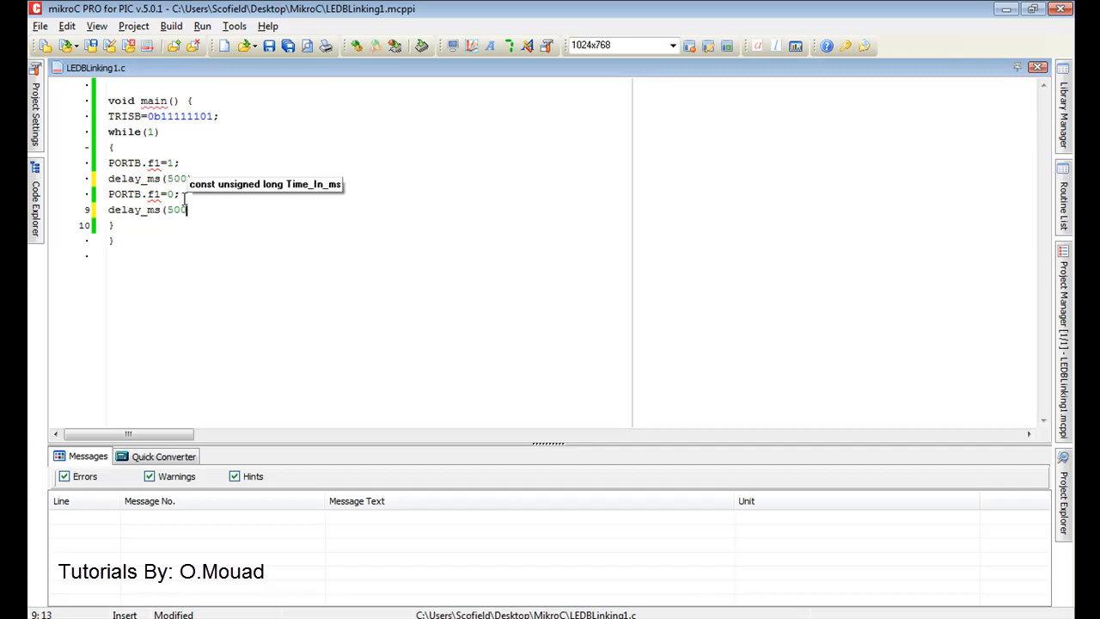
{"action": "type", "text": ");"}
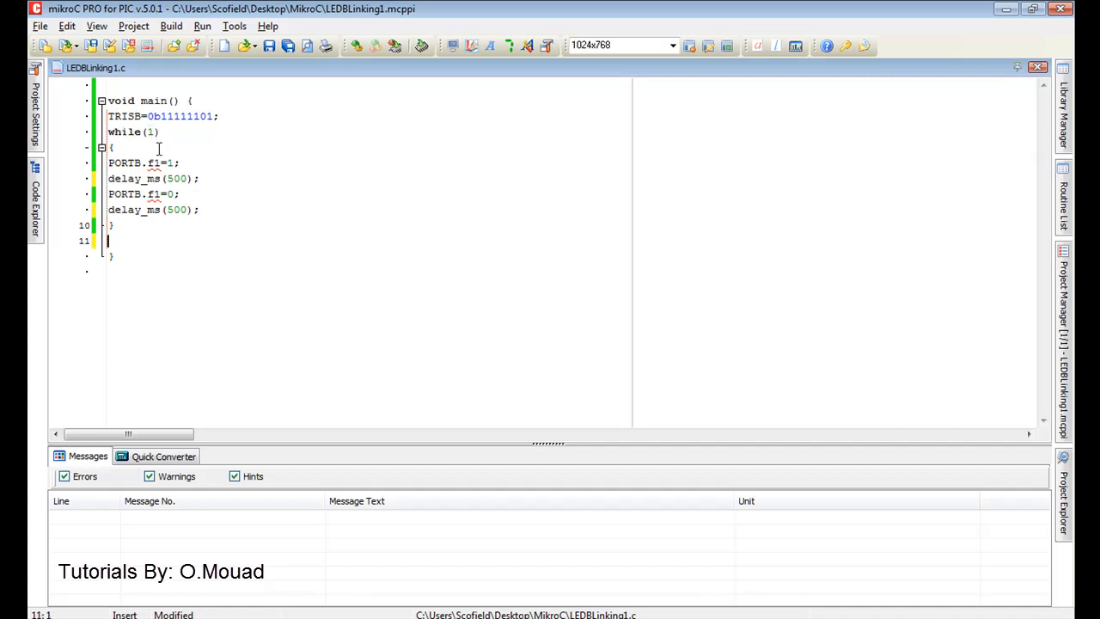
{"action": "mouse_move", "coordinate": [159, 177]}
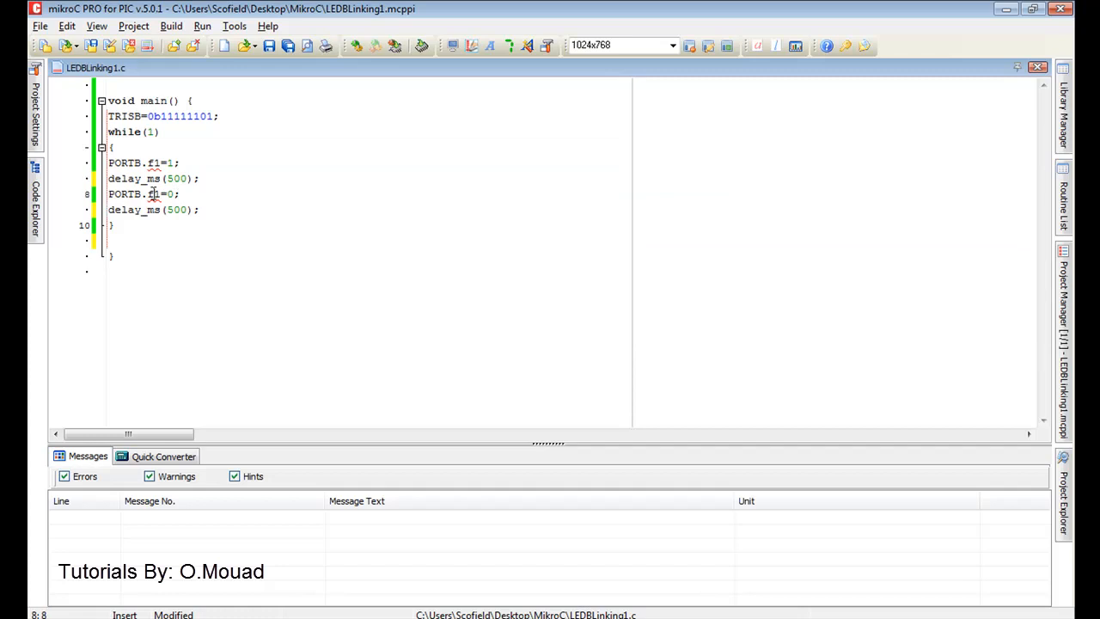
{"action": "left_click", "coordinate": [123, 239]}
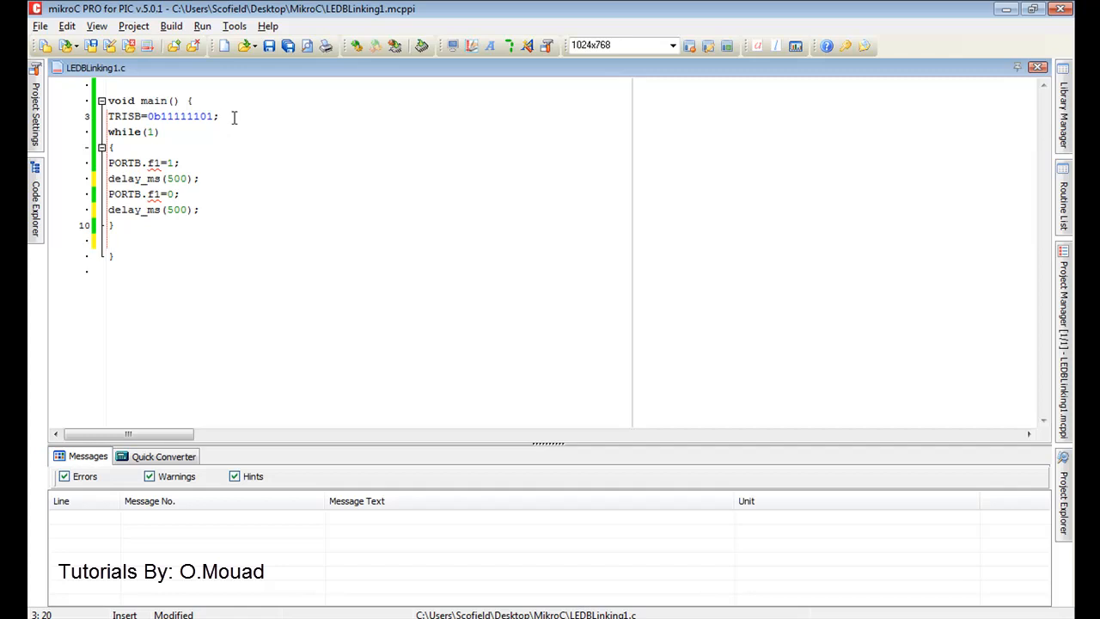
{"action": "mouse_move", "coordinate": [357, 48]}
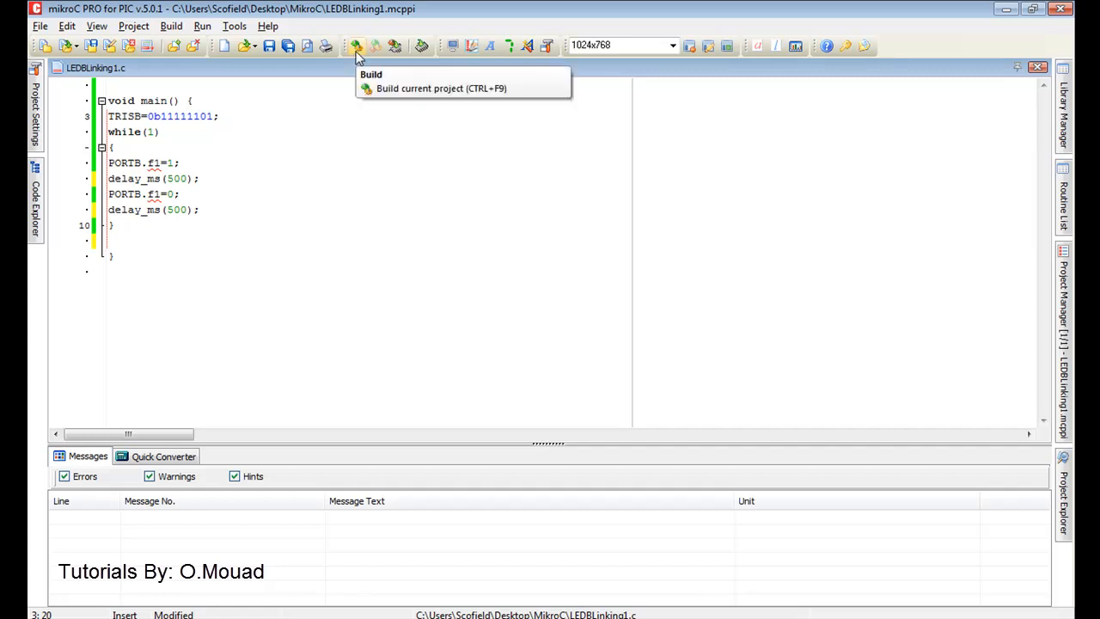
{"action": "mouse_move", "coordinate": [361, 75]}
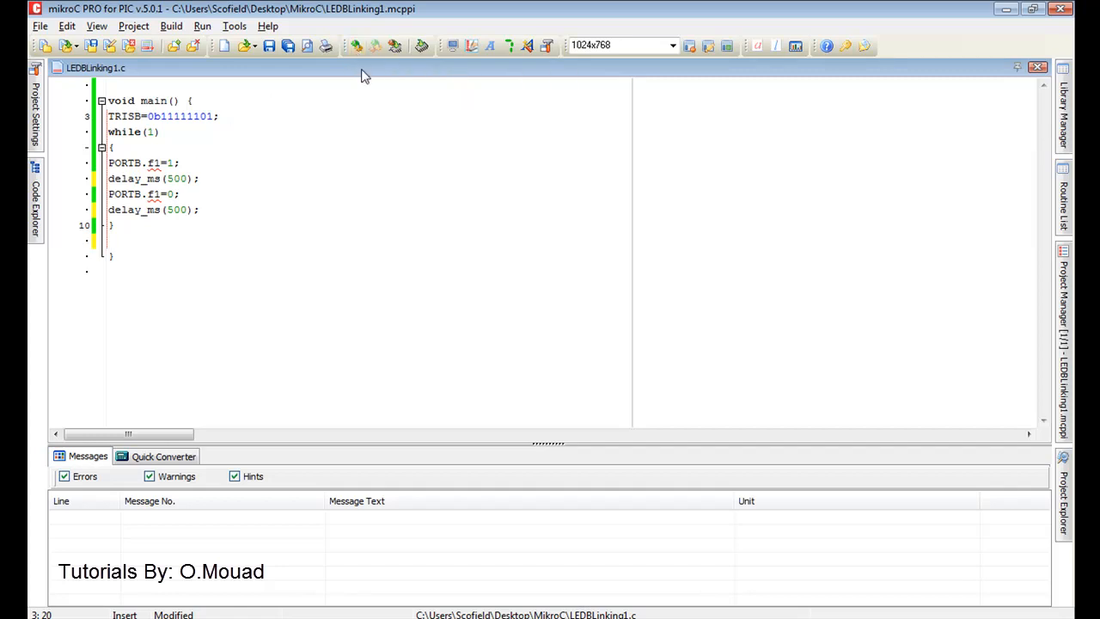
{"action": "mouse_move", "coordinate": [355, 46]}
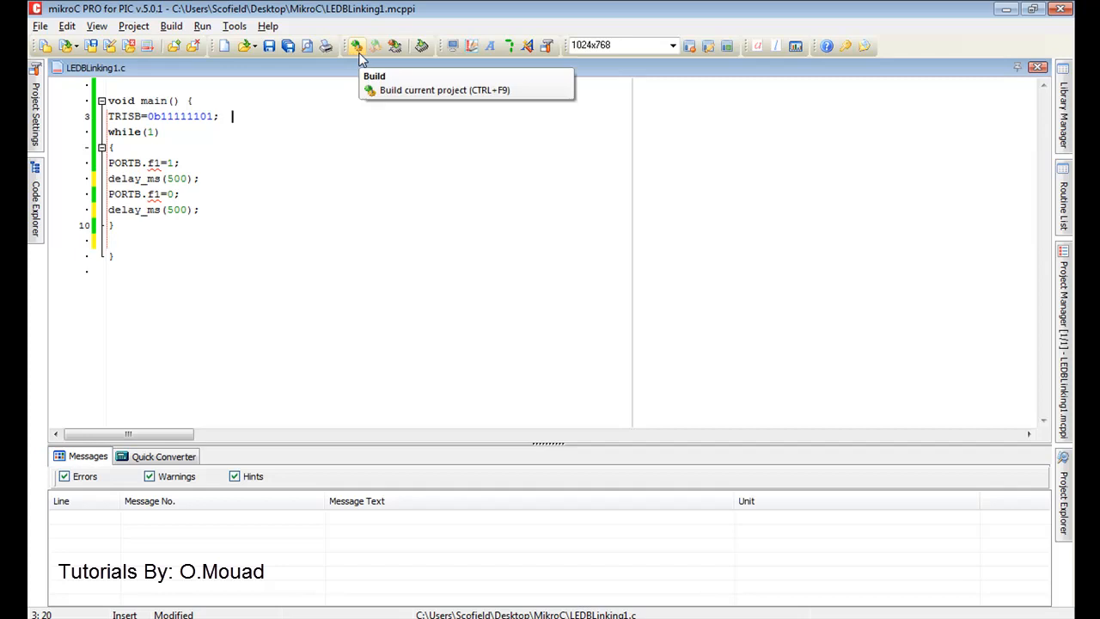
{"action": "mouse_move", "coordinate": [359, 36]}
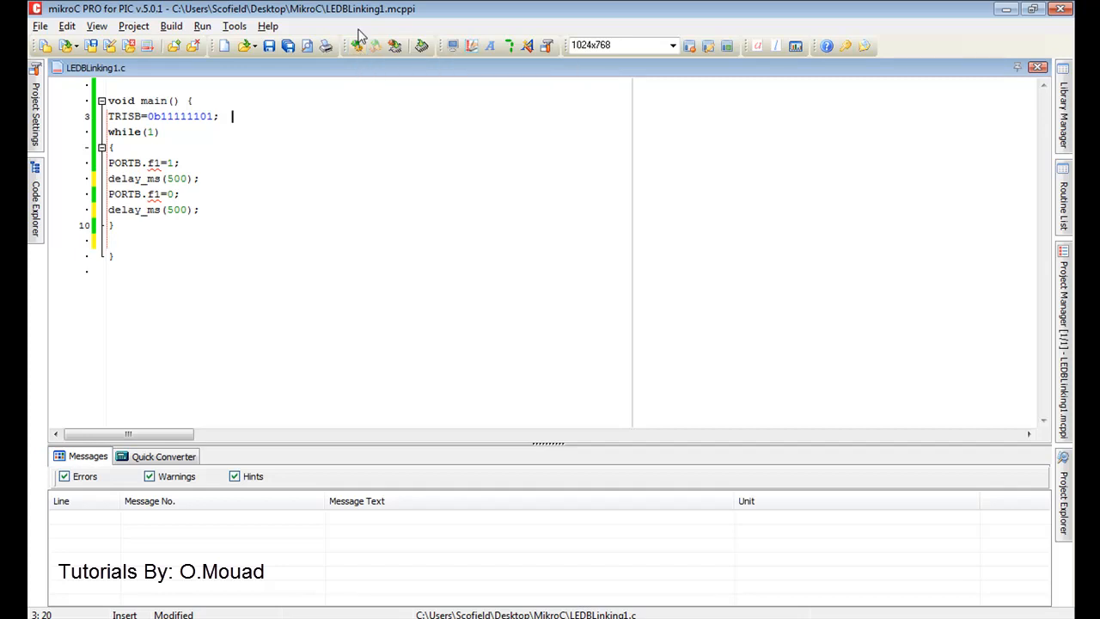
Step: Build LEDBLinking1, getting a successful result of 55 ROM words and 3 bytes RAM
{"action": "left_click", "coordinate": [356, 45]}
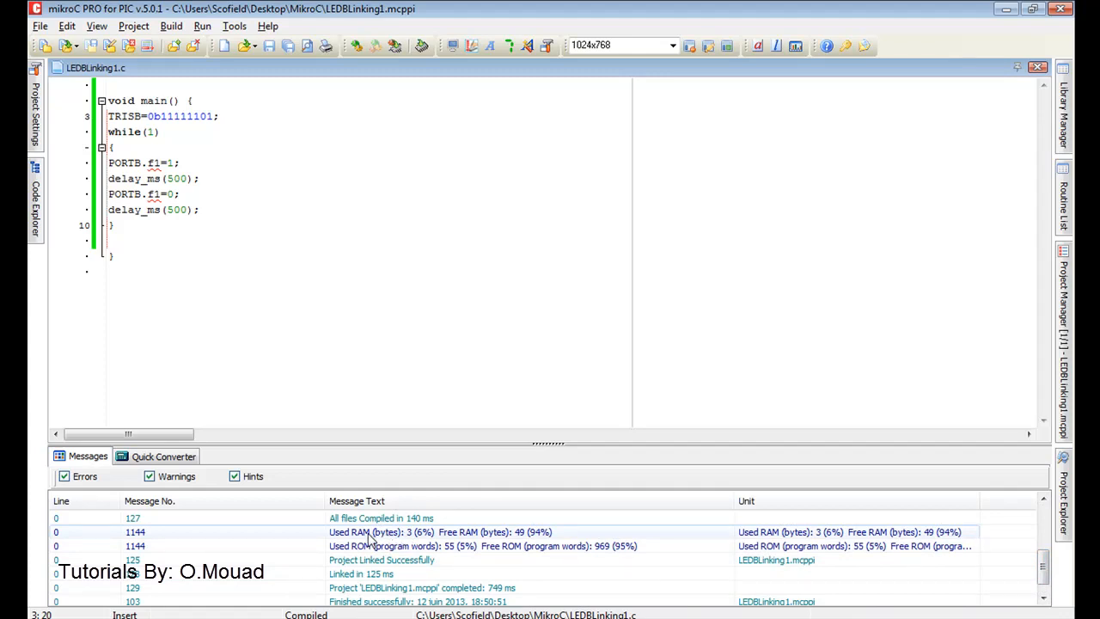
{"action": "mouse_move", "coordinate": [520, 539]}
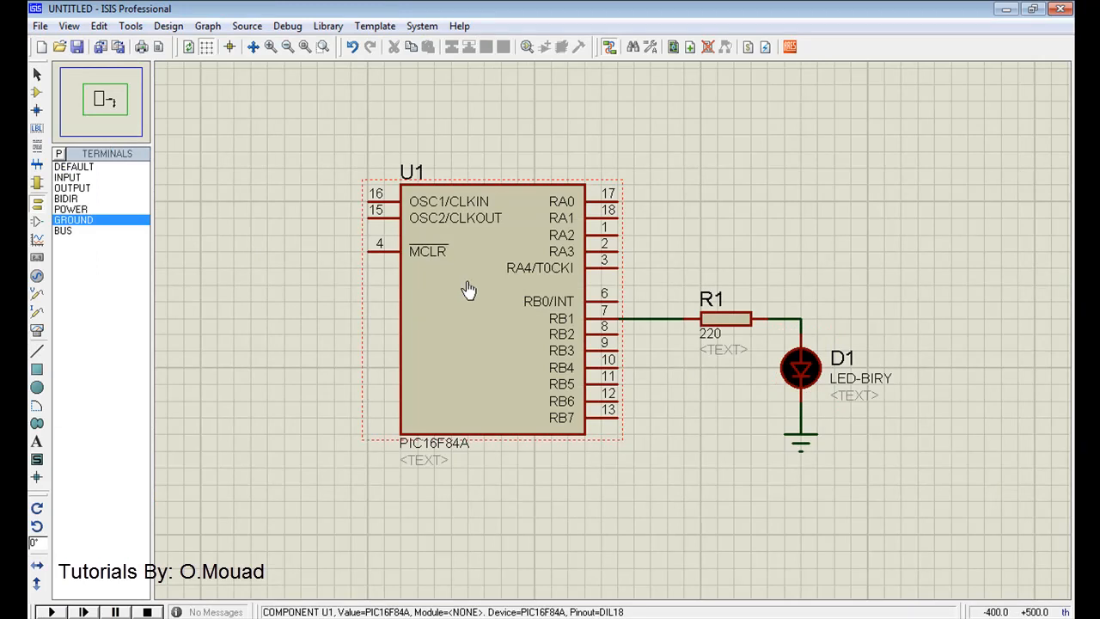
Step: Load LEDBLinking1.hex as the program file of the PIC16F84A U1
{"action": "double_click", "coordinate": [470, 287]}
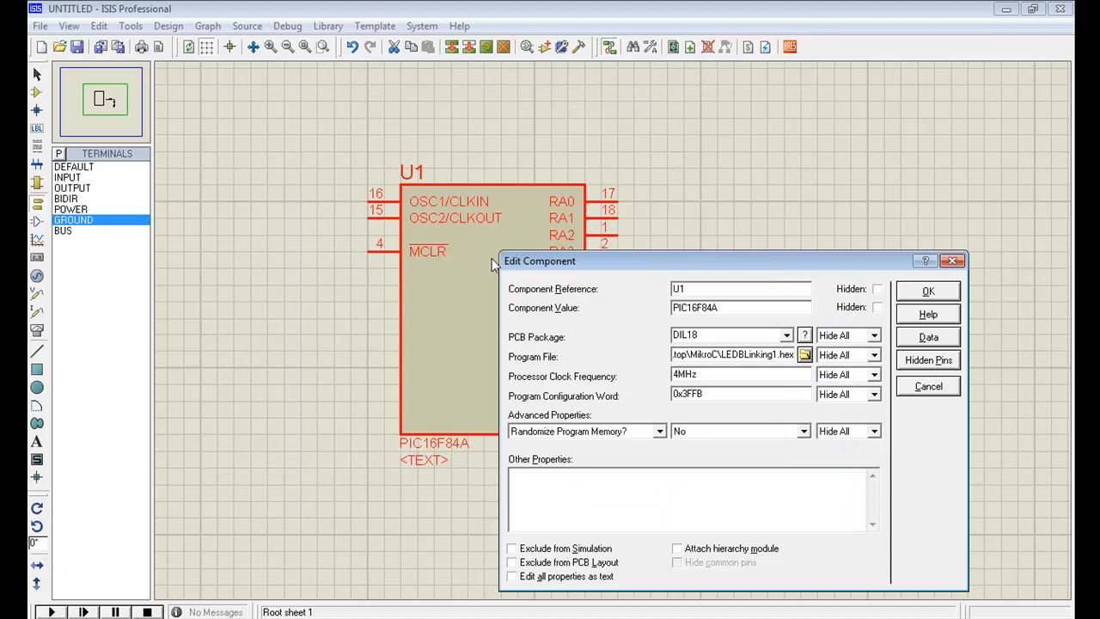
{"action": "left_click", "coordinate": [803, 354]}
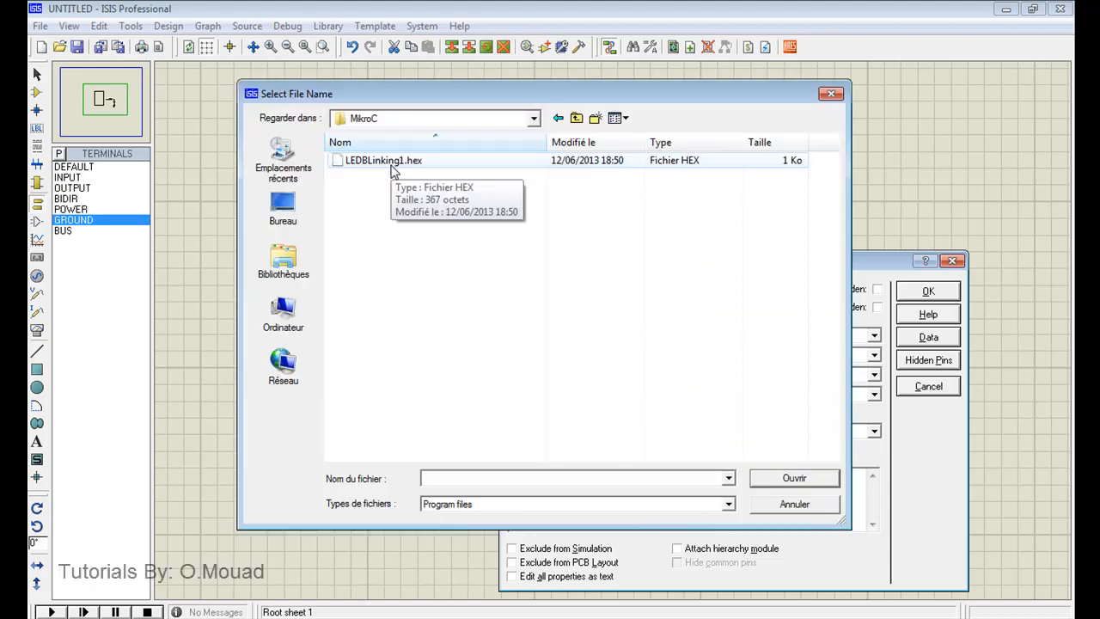
{"action": "double_click", "coordinate": [384, 159]}
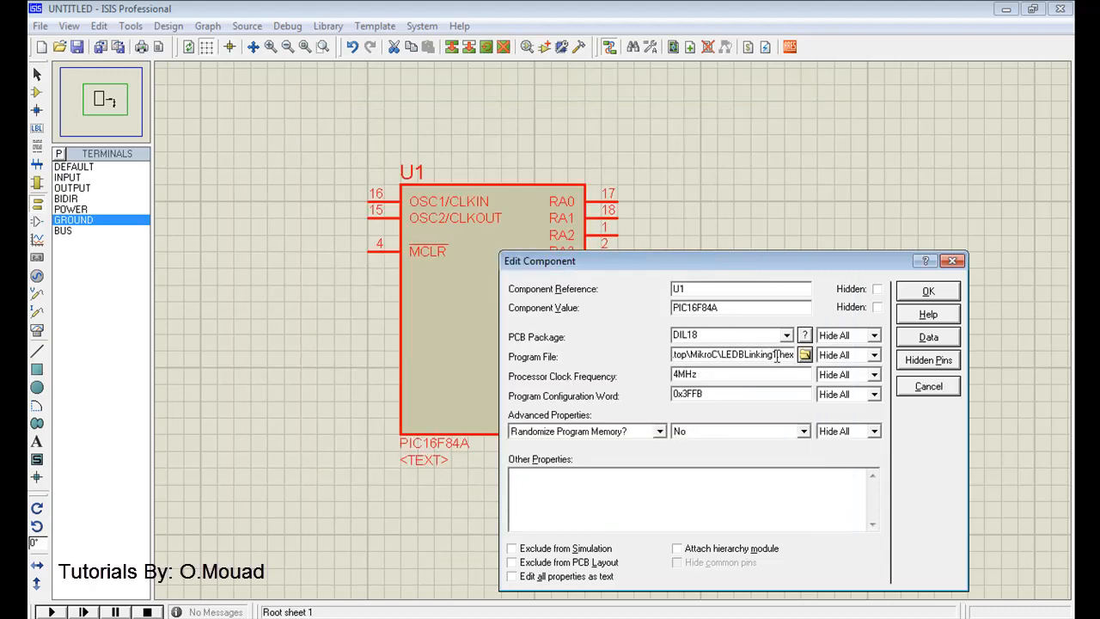
{"action": "left_click", "coordinate": [804, 354]}
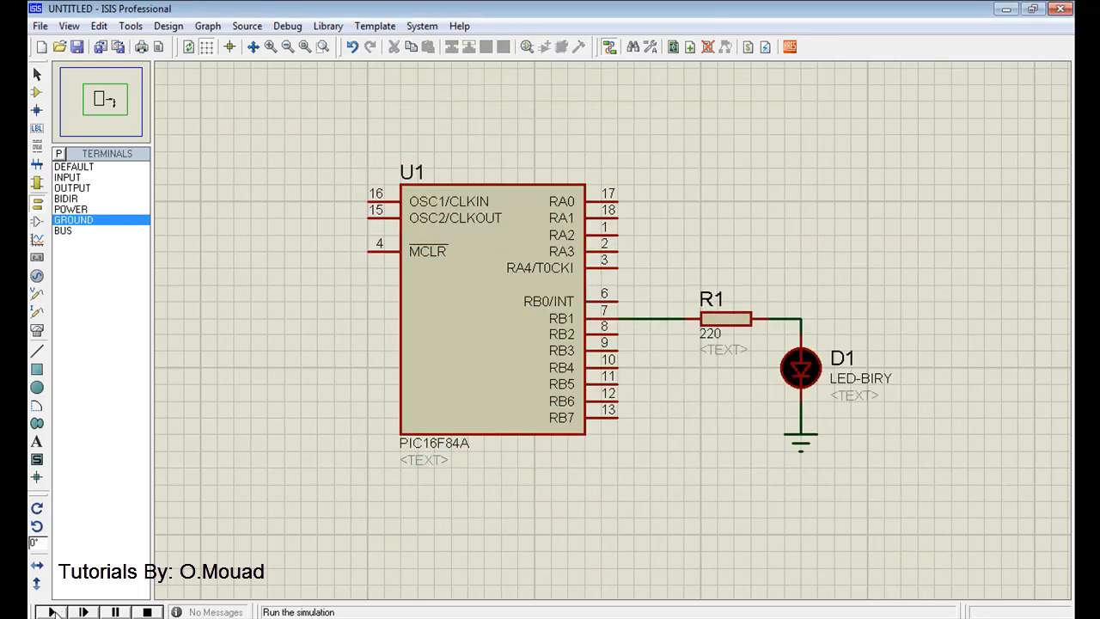
Step: Run the Proteus simulation so LED D1 on RB1 blinks
{"action": "left_click", "coordinate": [52, 611]}
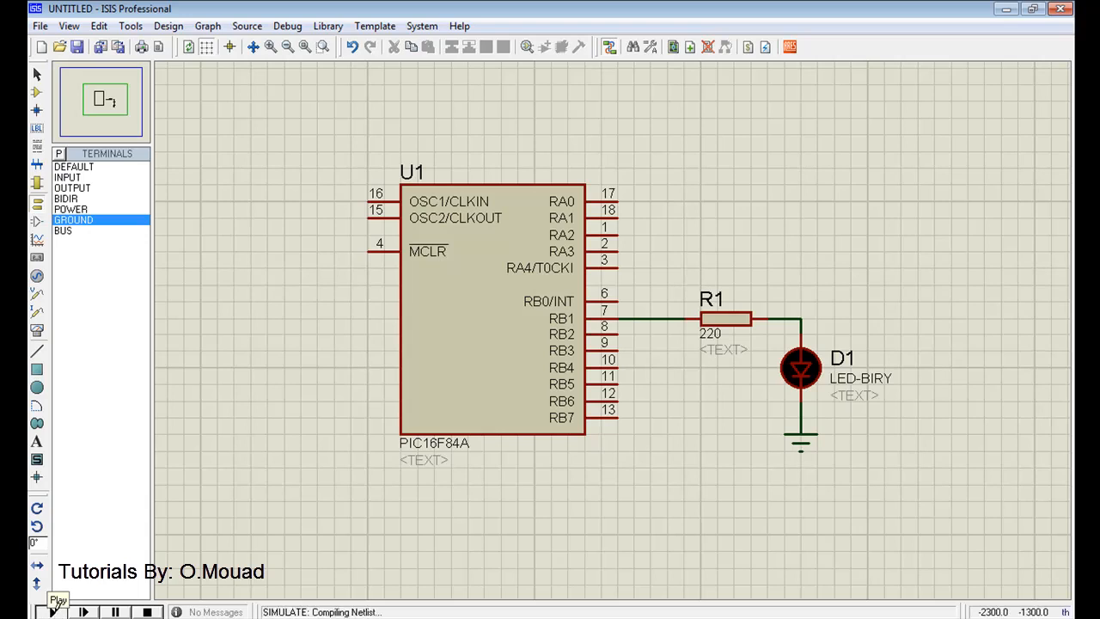
{"action": "left_click", "coordinate": [53, 611]}
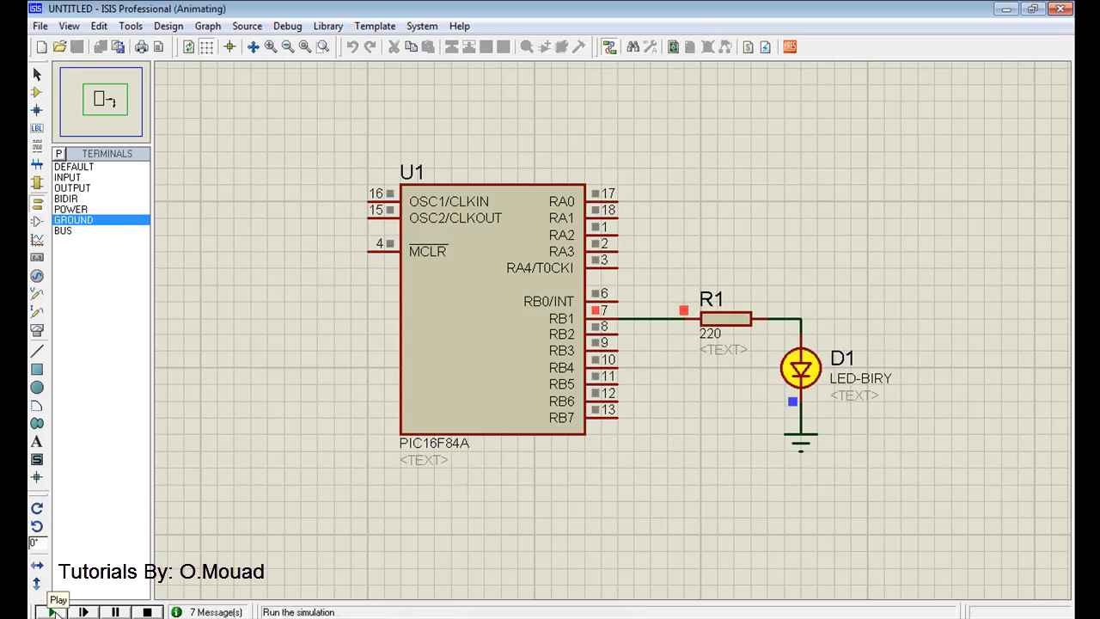
{"action": "left_click", "coordinate": [51, 611]}
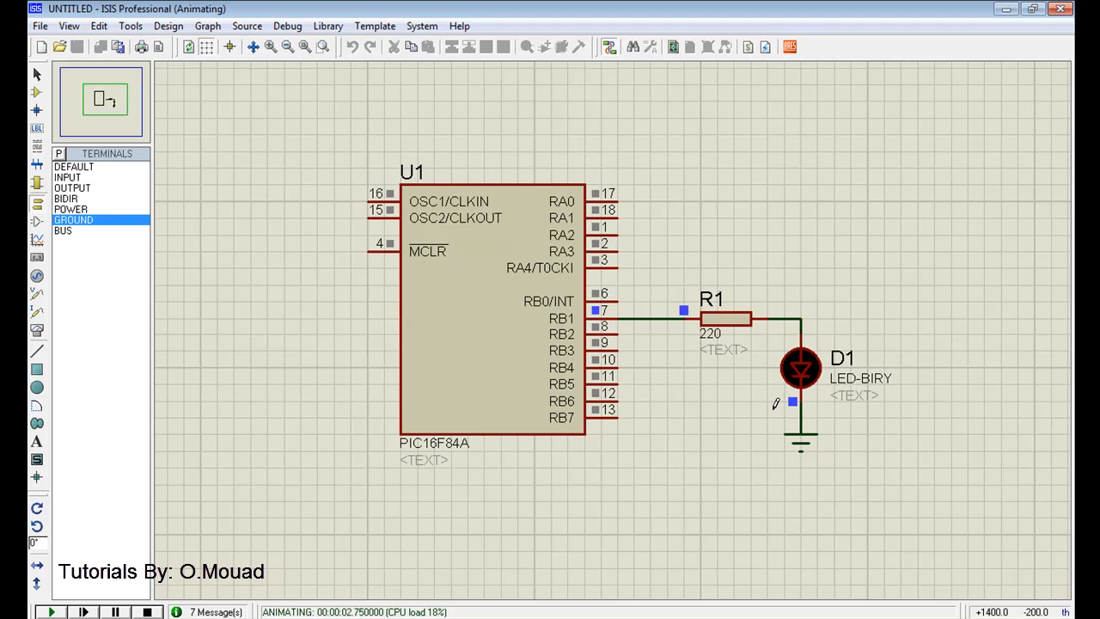